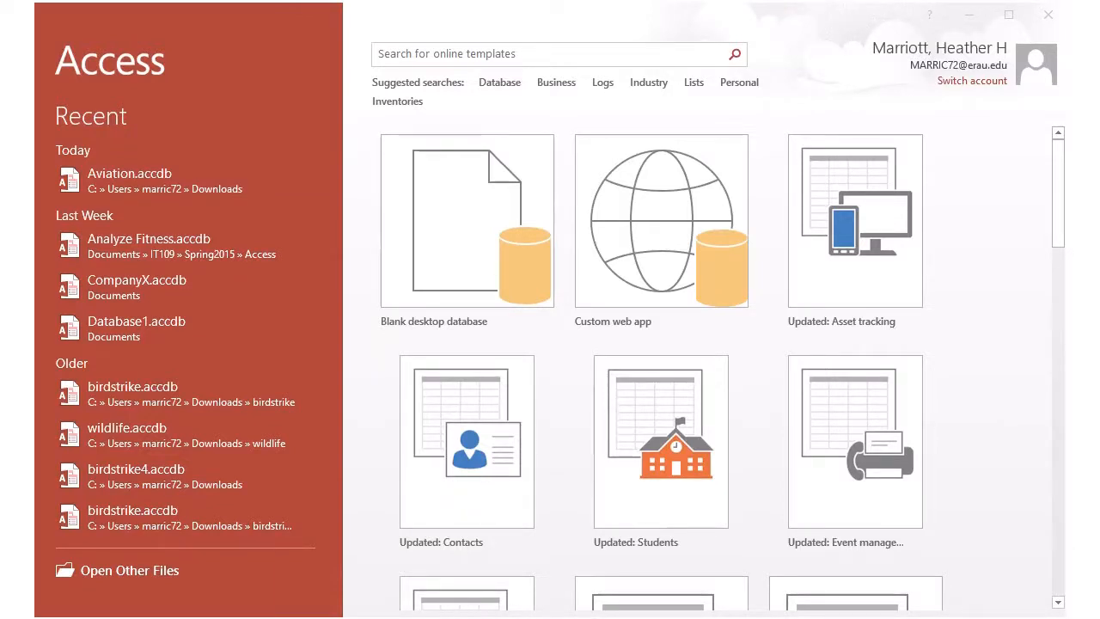
pyautogui.moveTo(154, 32)
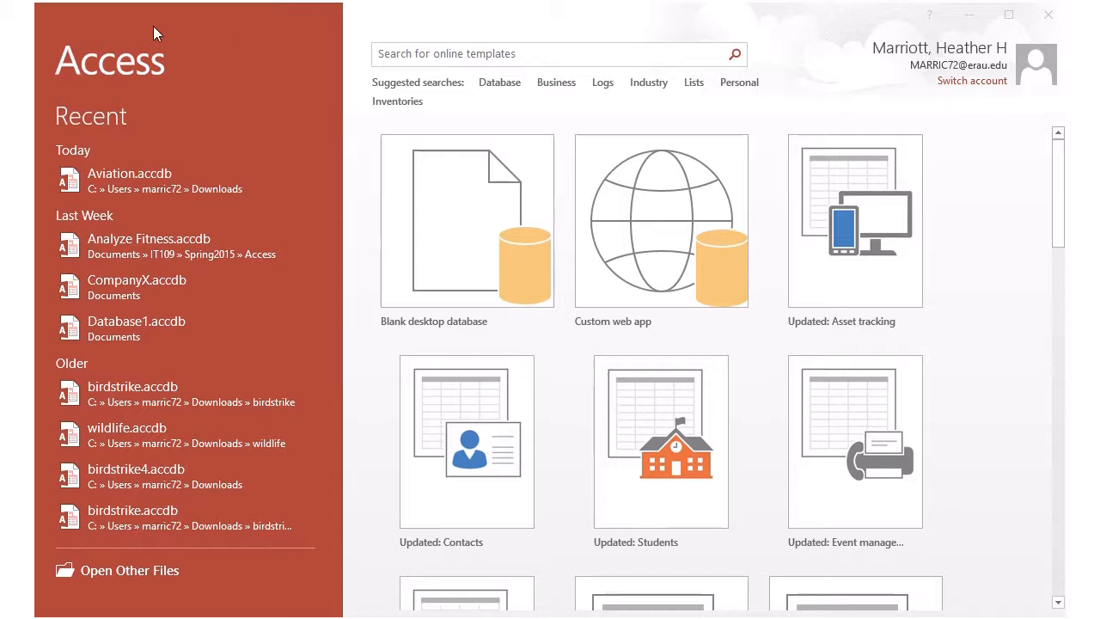
pyautogui.moveTo(454, 261)
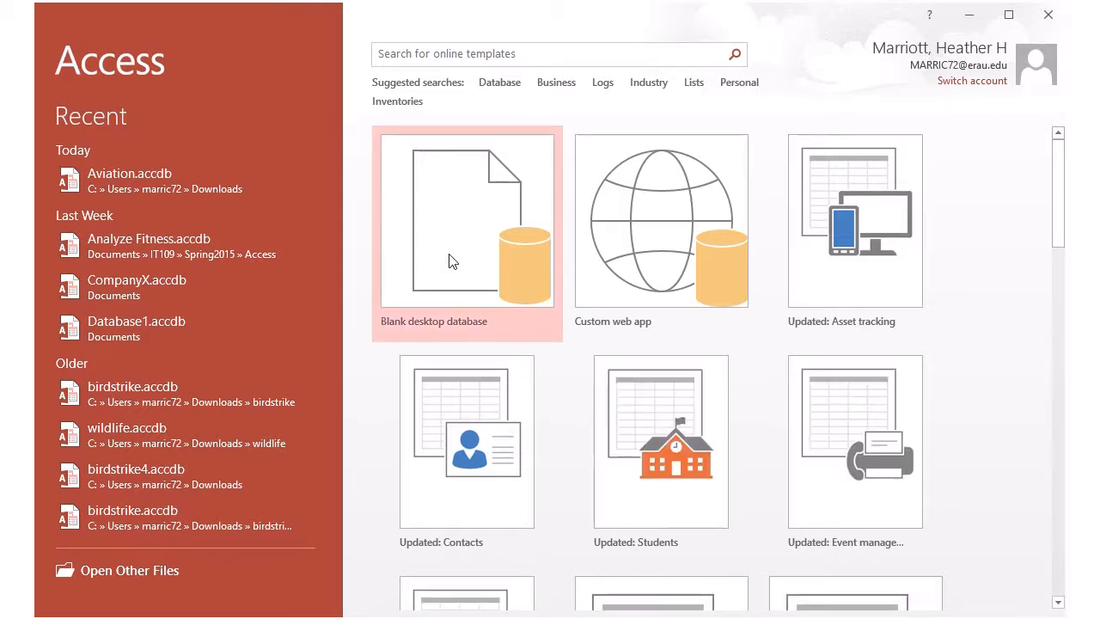
# - Create a blank desktop database, Database2, which opens with an empty Table1
pyautogui.click(467, 220)
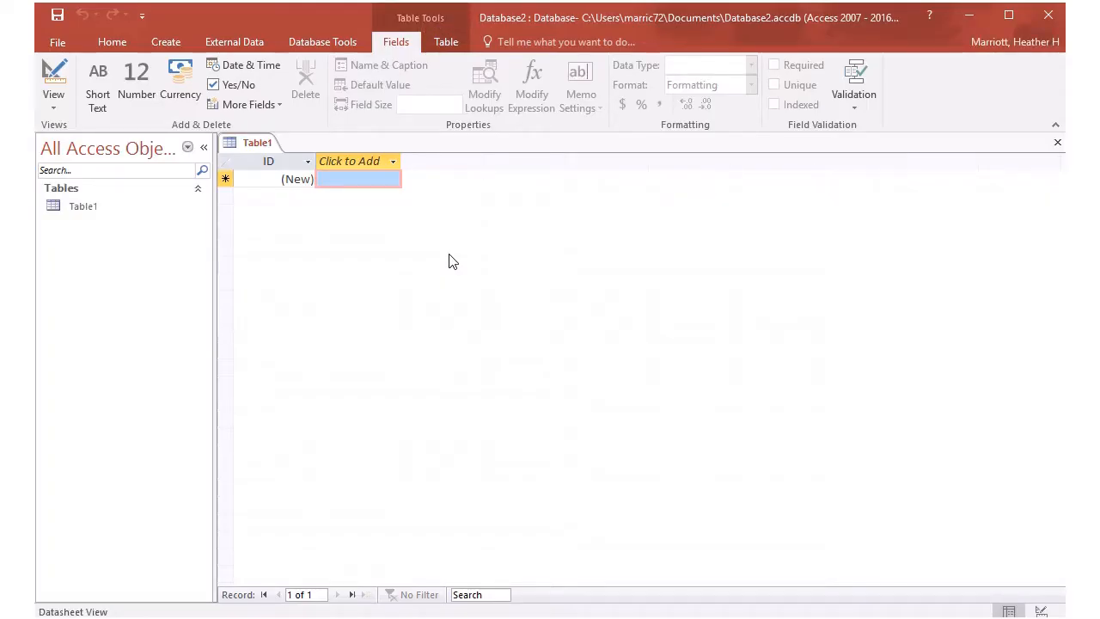
pyautogui.moveTo(84, 205)
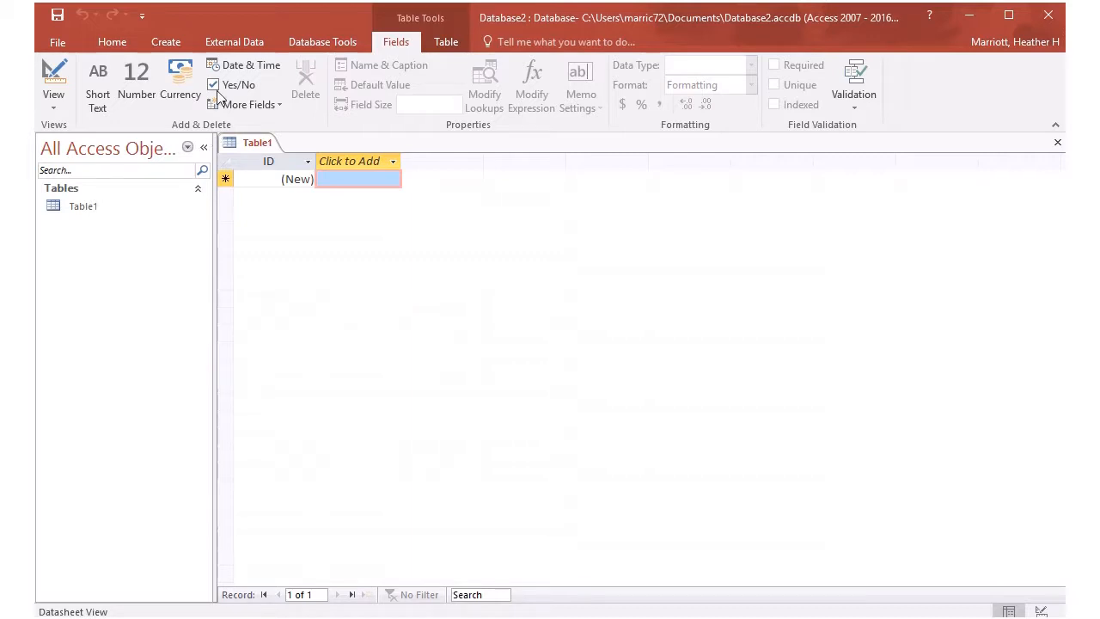
pyautogui.moveTo(233, 41)
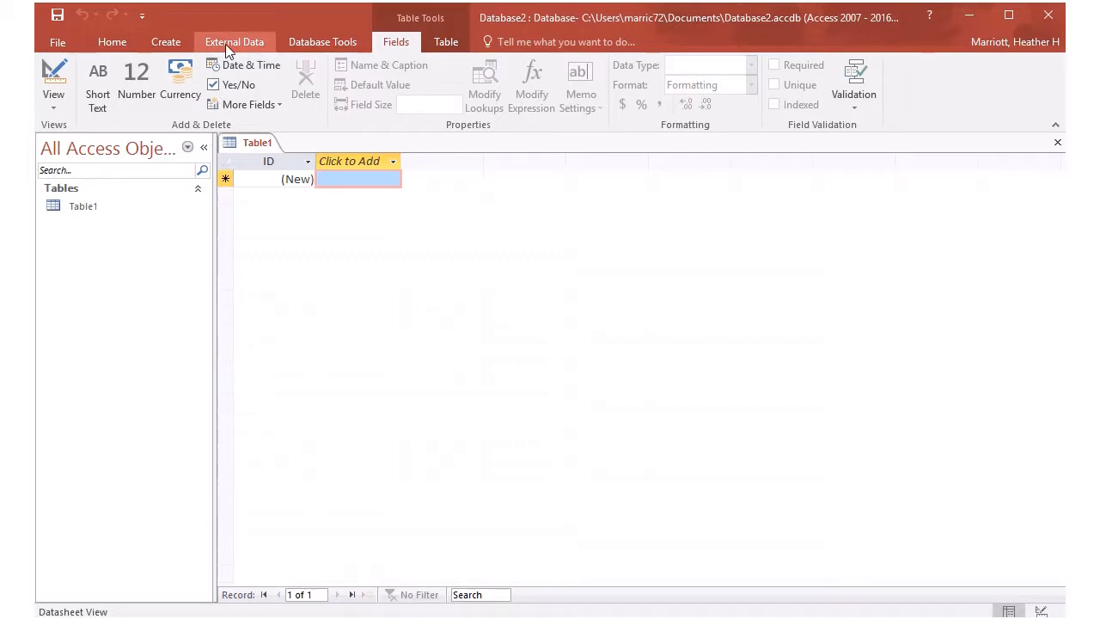
pyautogui.moveTo(196, 34)
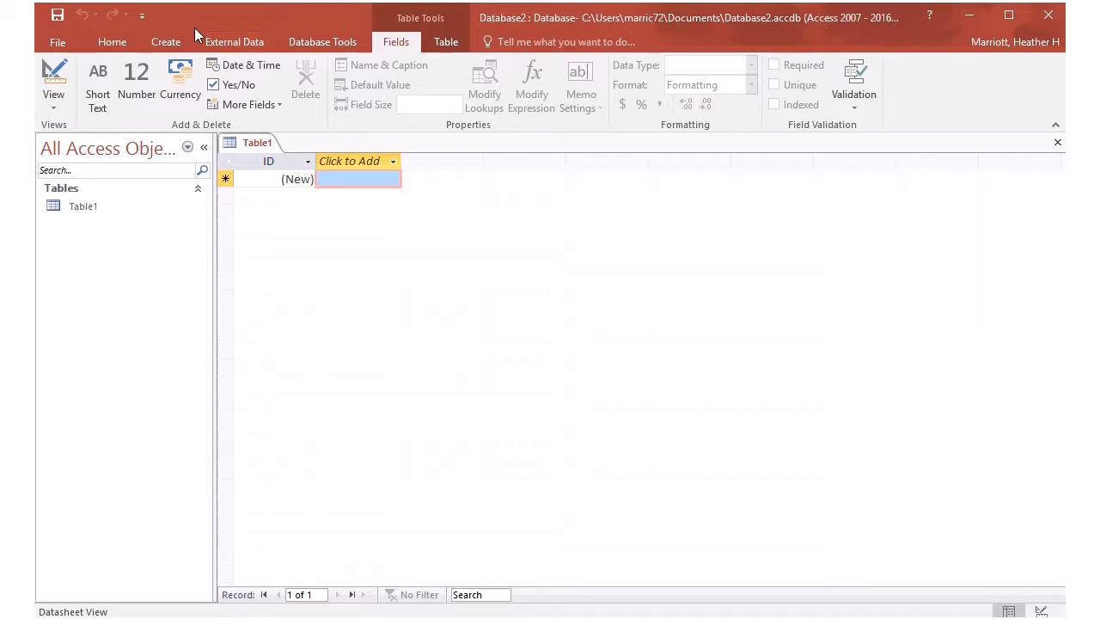
# - Choose airportTable.xlsx from Downloads as the Excel import source file
pyautogui.click(234, 41)
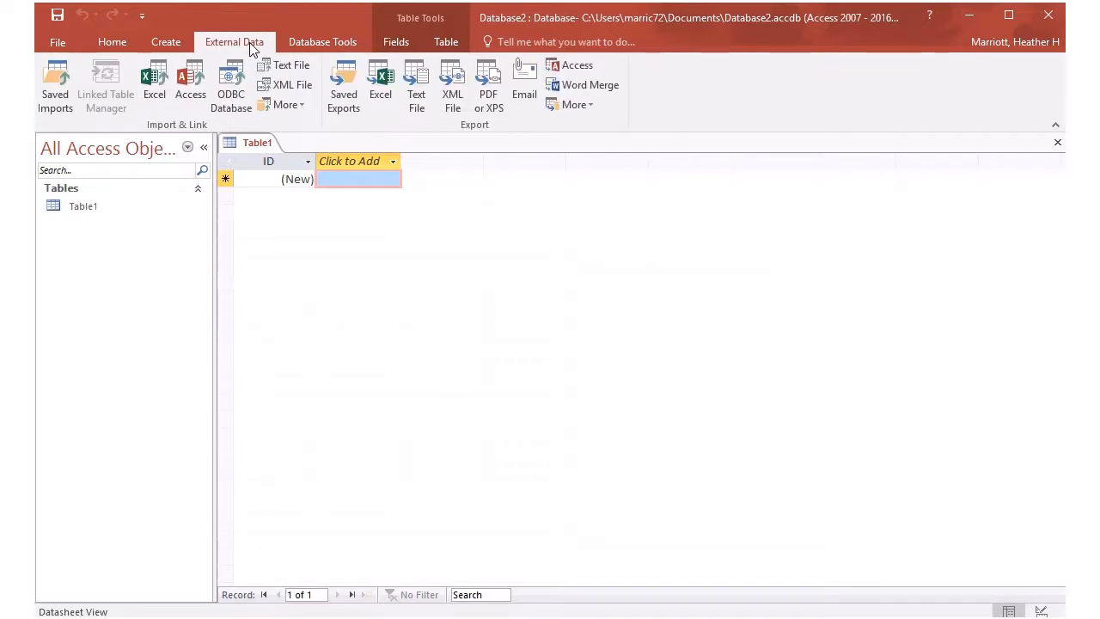
pyautogui.moveTo(164, 138)
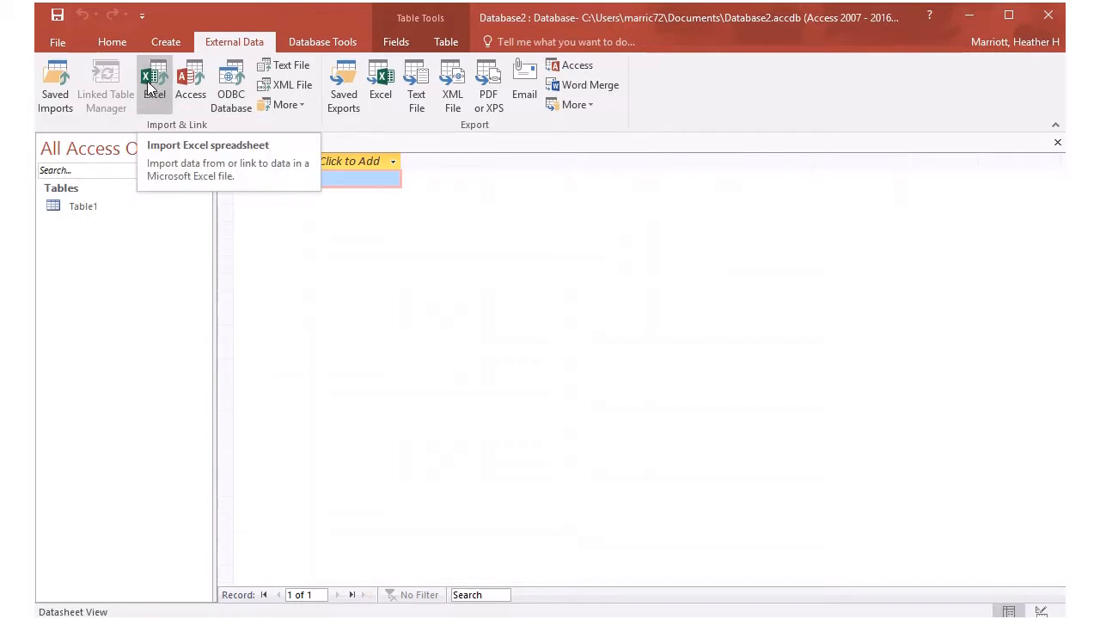
pyautogui.moveTo(155, 86)
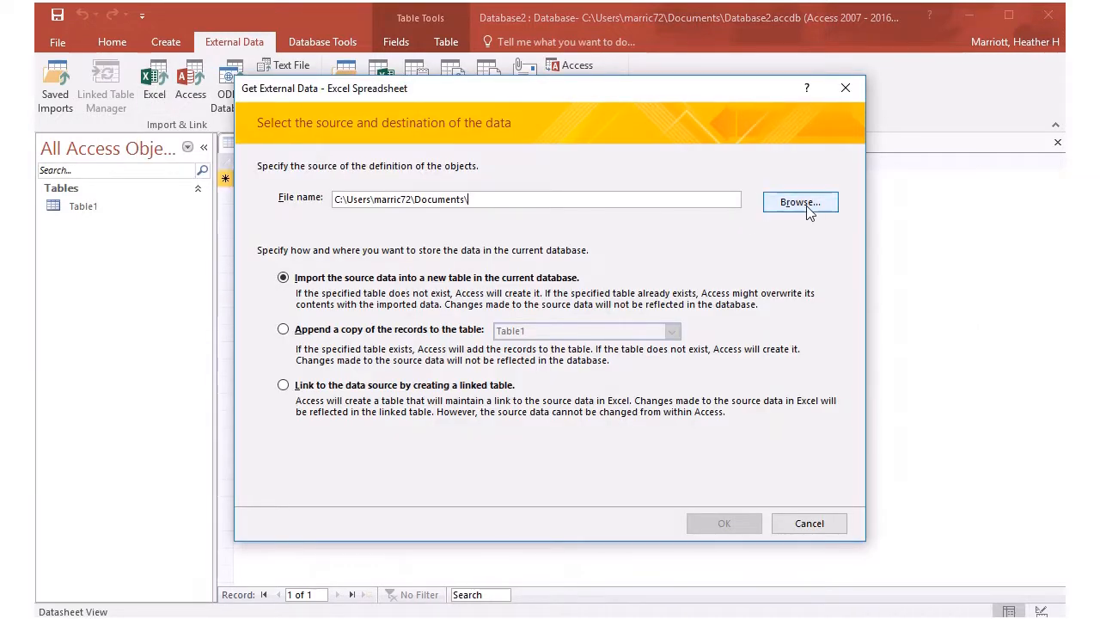
pyautogui.click(799, 202)
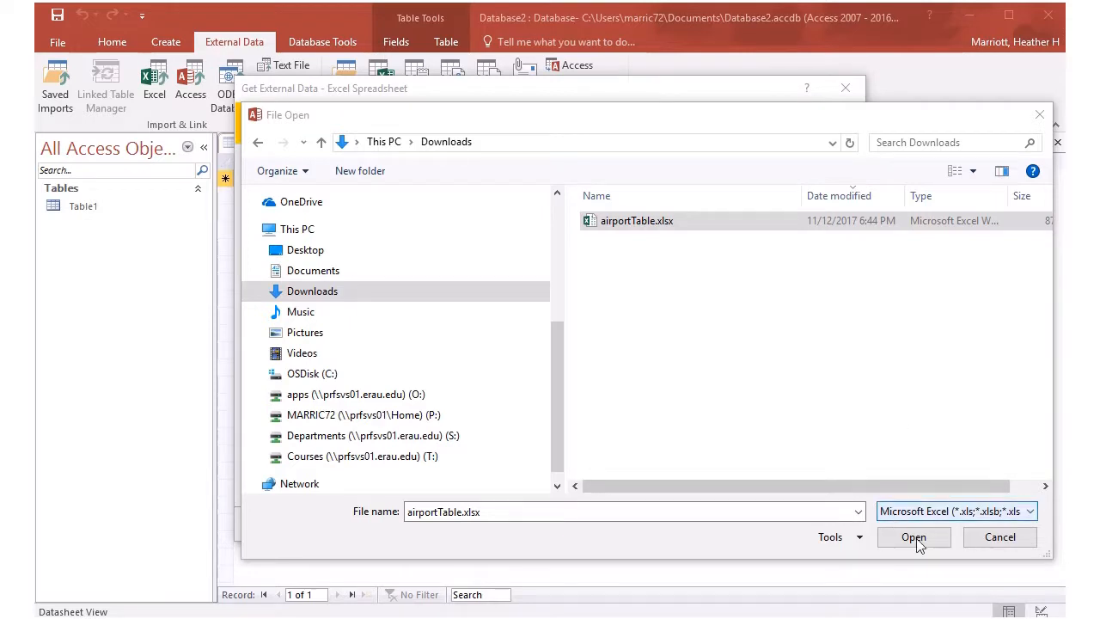
pyautogui.click(914, 537)
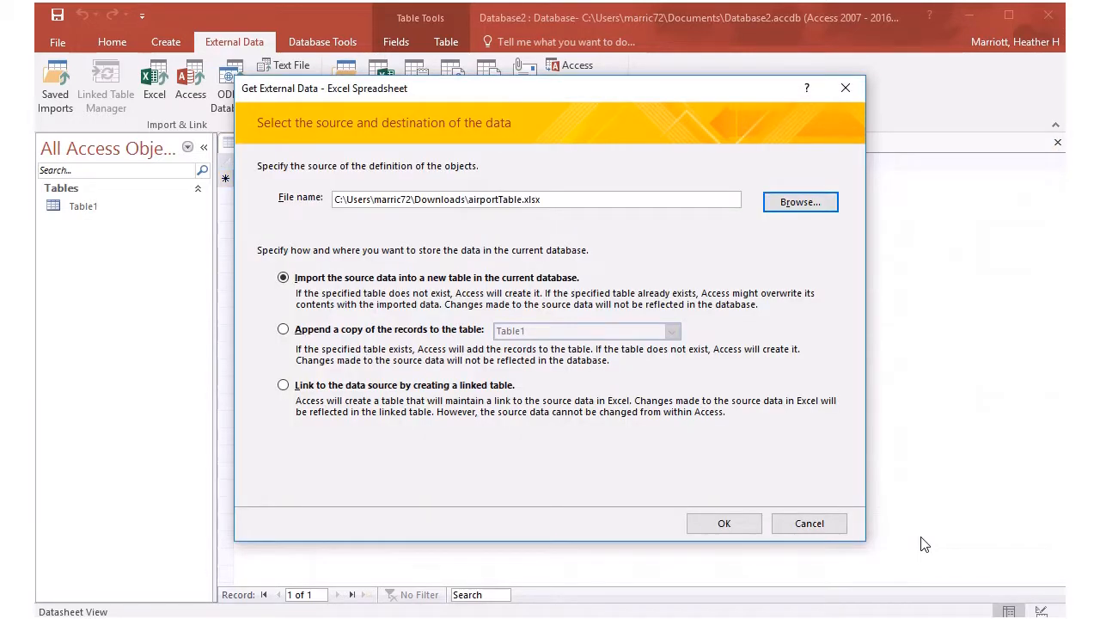
# - View airportTable.xlsx in Excel to check its Airport ID, Name, City and State columns
pyautogui.click(284, 277)
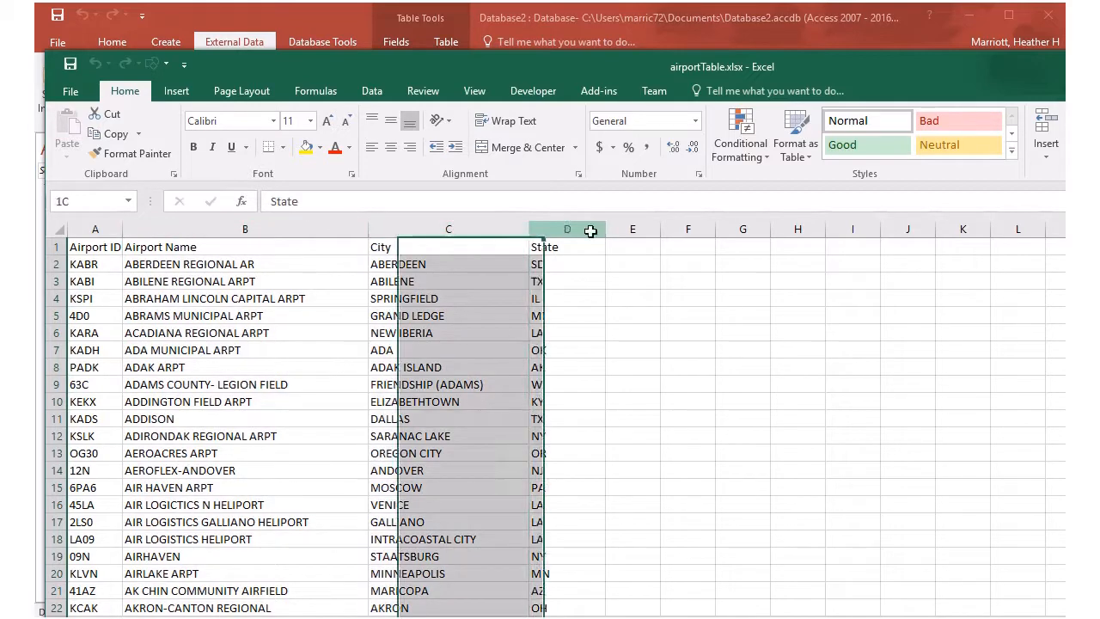
pyautogui.click(153, 77)
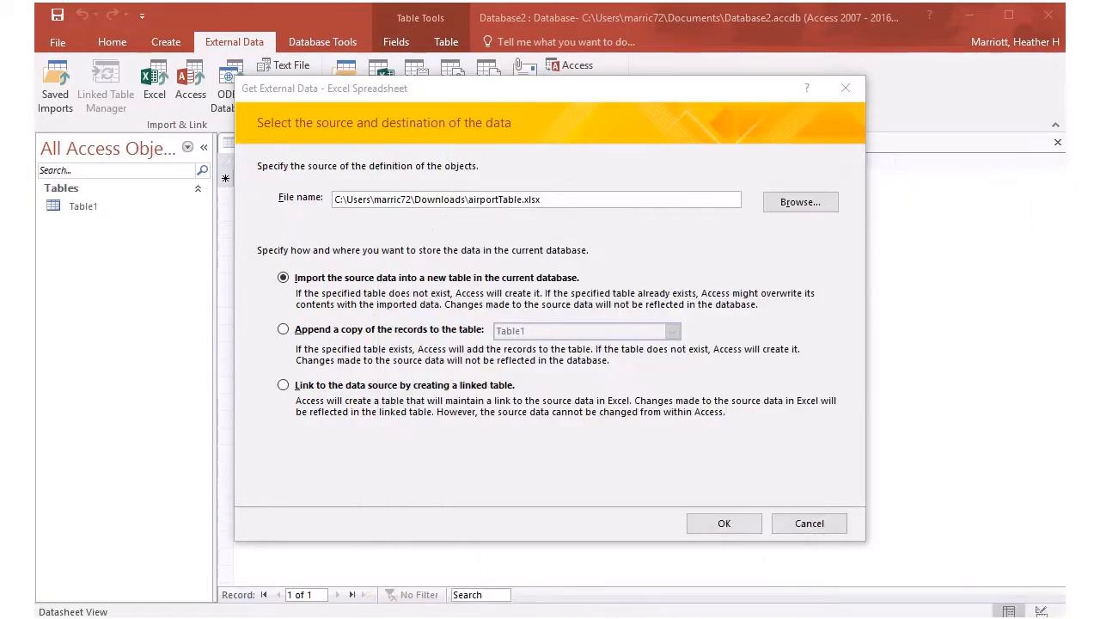
pyautogui.moveTo(978, 90)
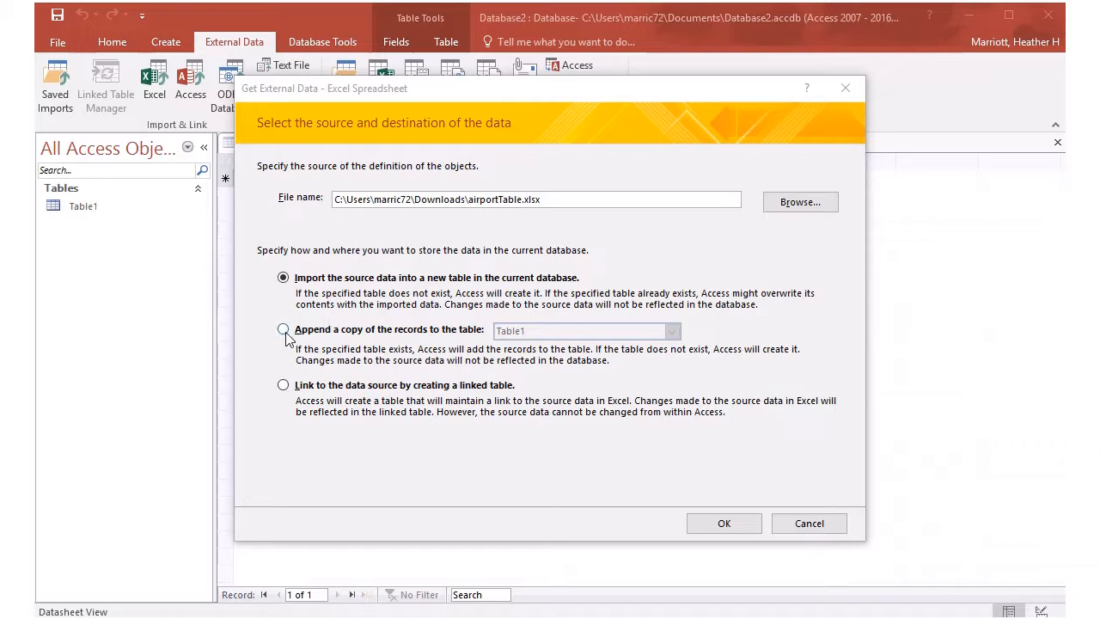
pyautogui.click(283, 330)
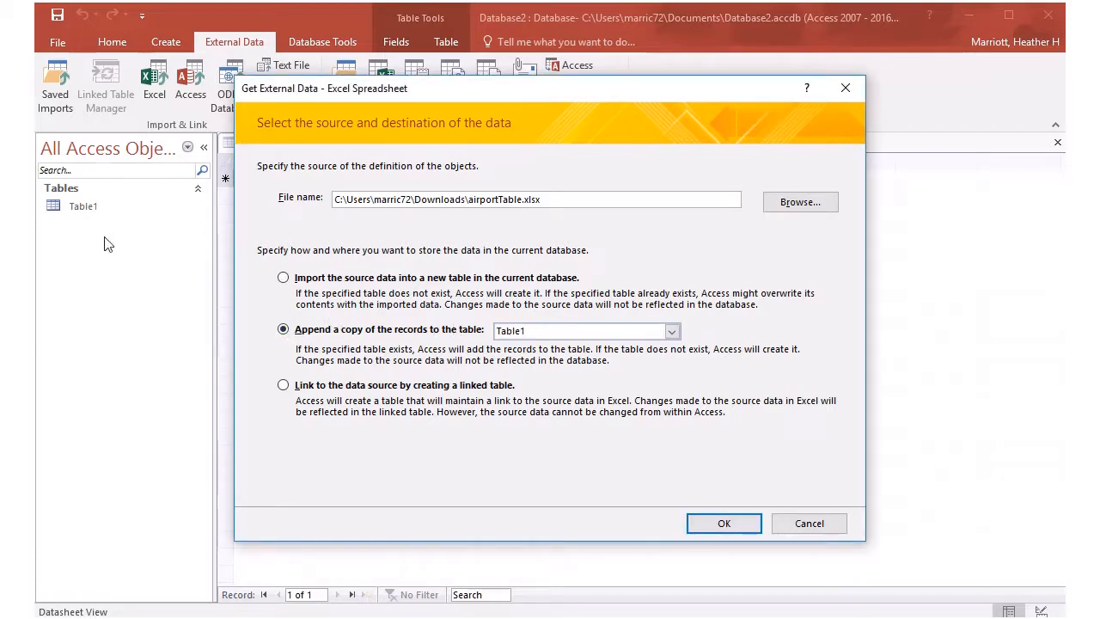
pyautogui.moveTo(80, 213)
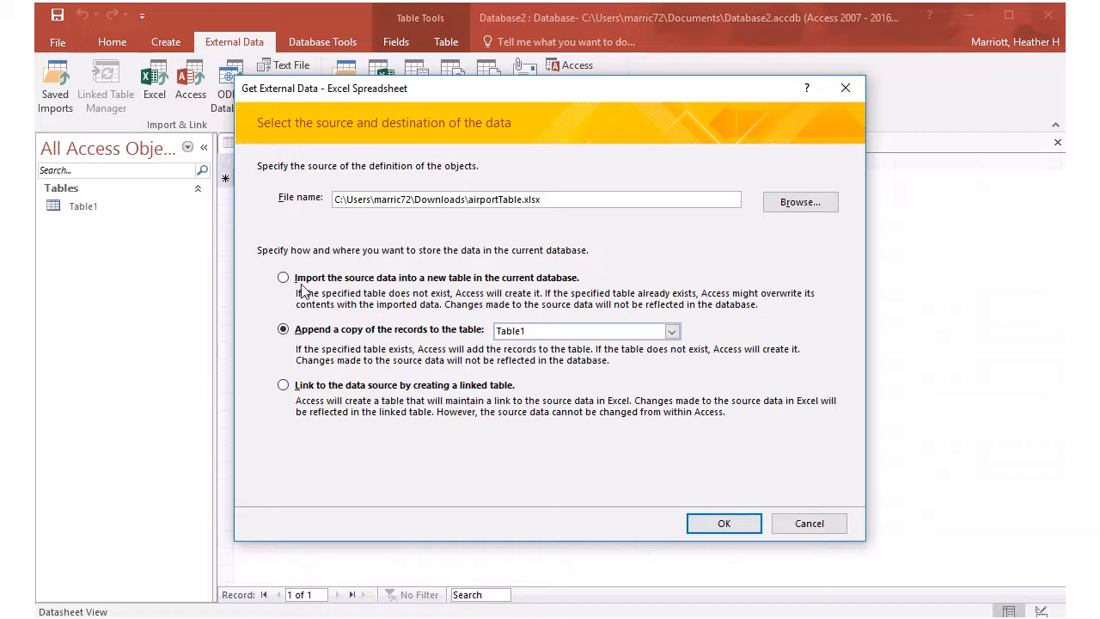
pyautogui.click(283, 276)
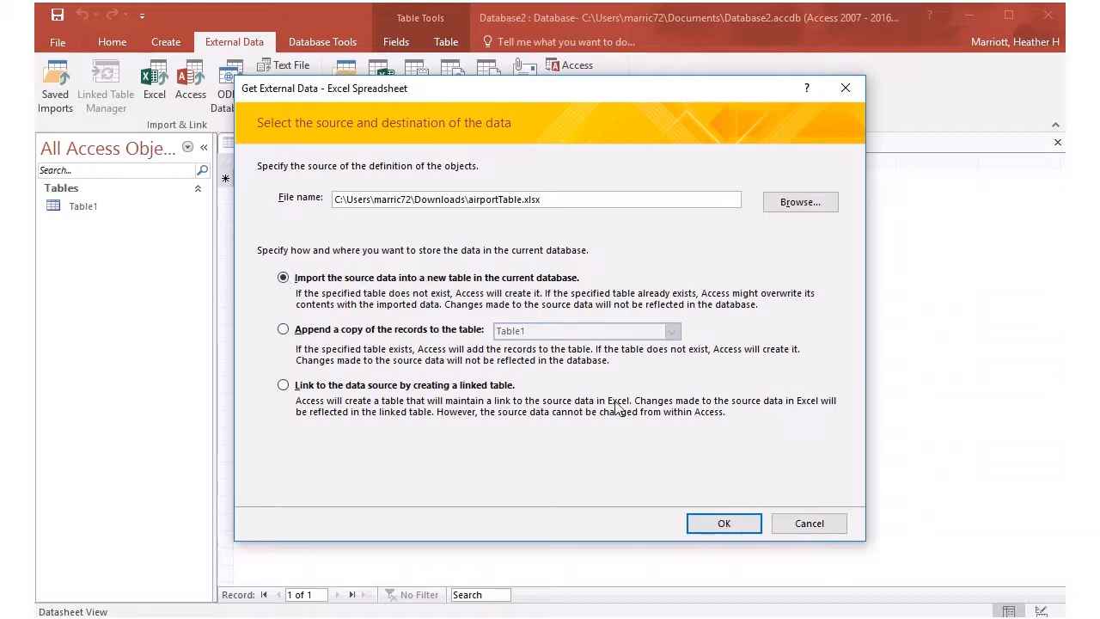
# - Import from the tblAirport worksheet, using its first row as column headings
pyautogui.click(724, 523)
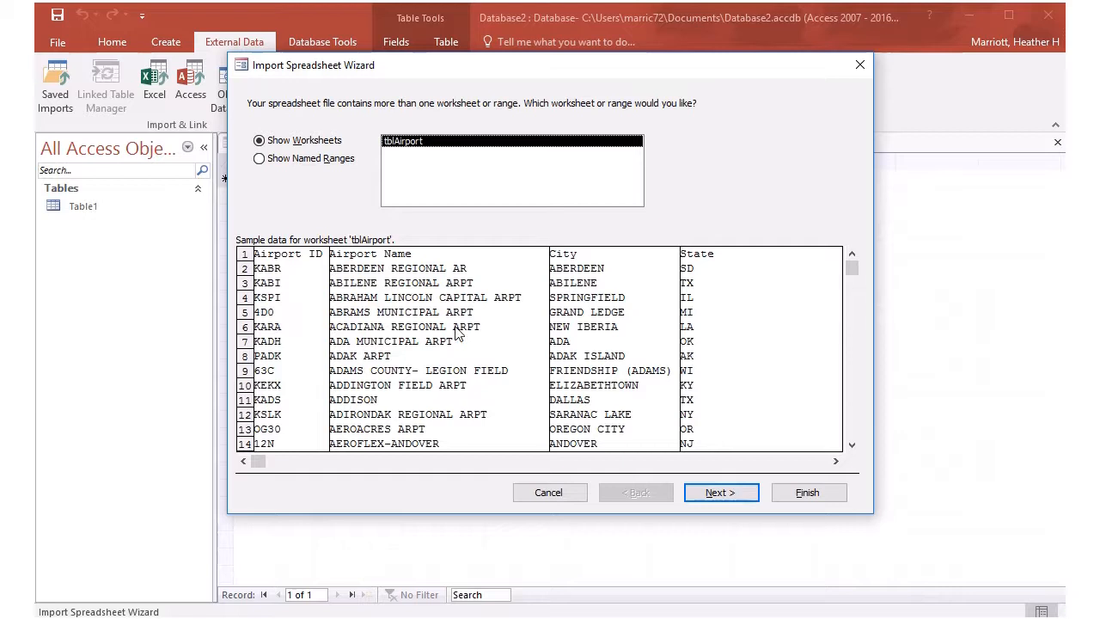
pyautogui.moveTo(649, 258)
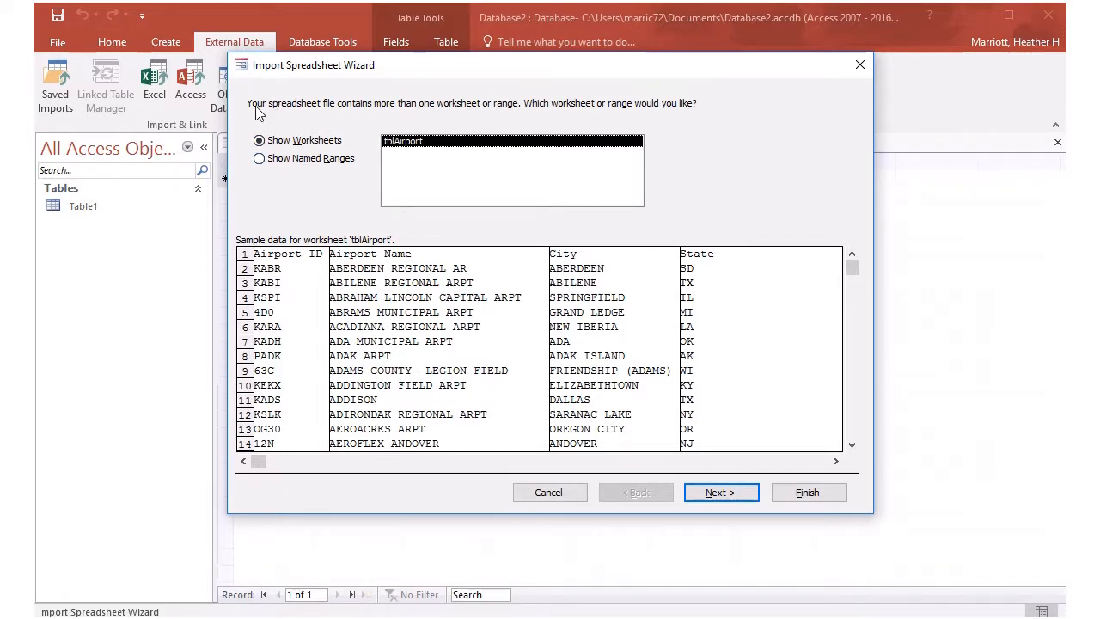
pyautogui.moveTo(395, 204)
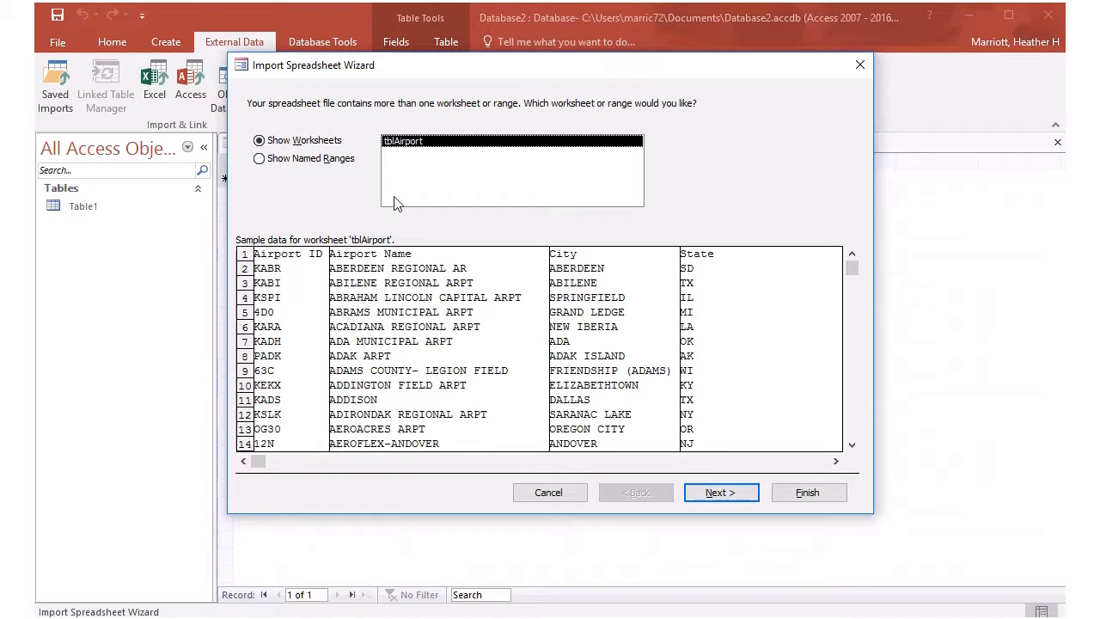
pyautogui.moveTo(719, 255)
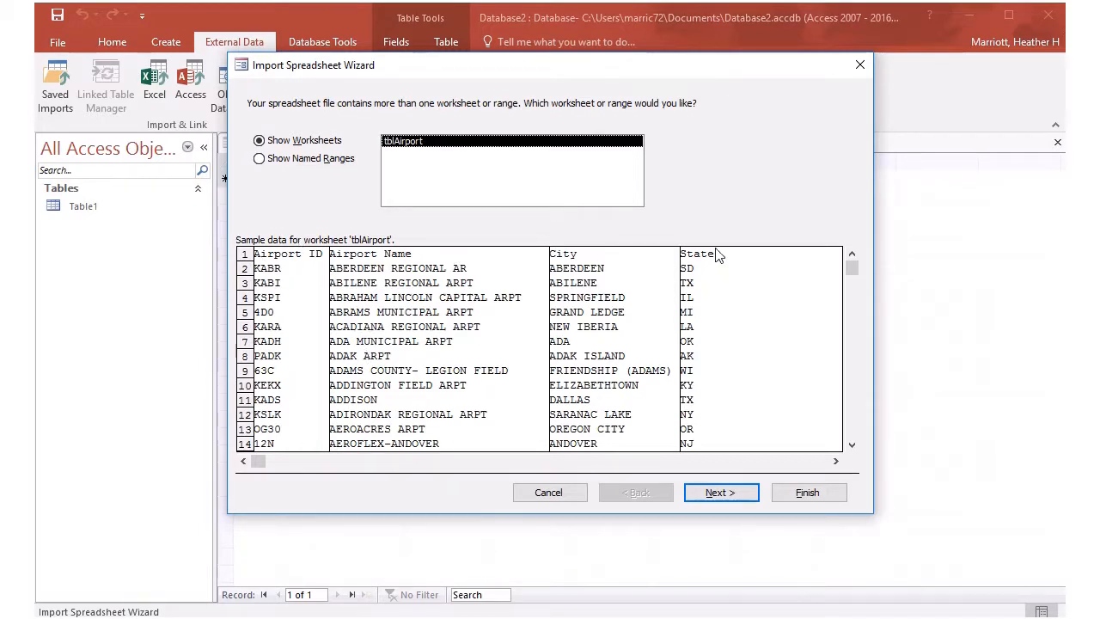
pyautogui.moveTo(736, 463)
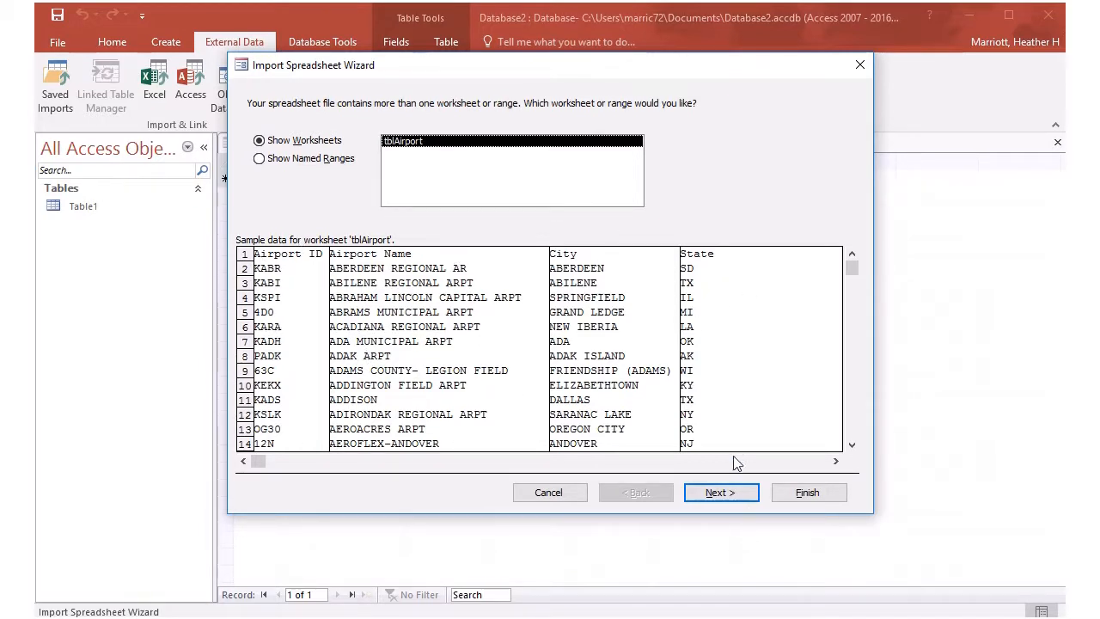
pyautogui.click(721, 492)
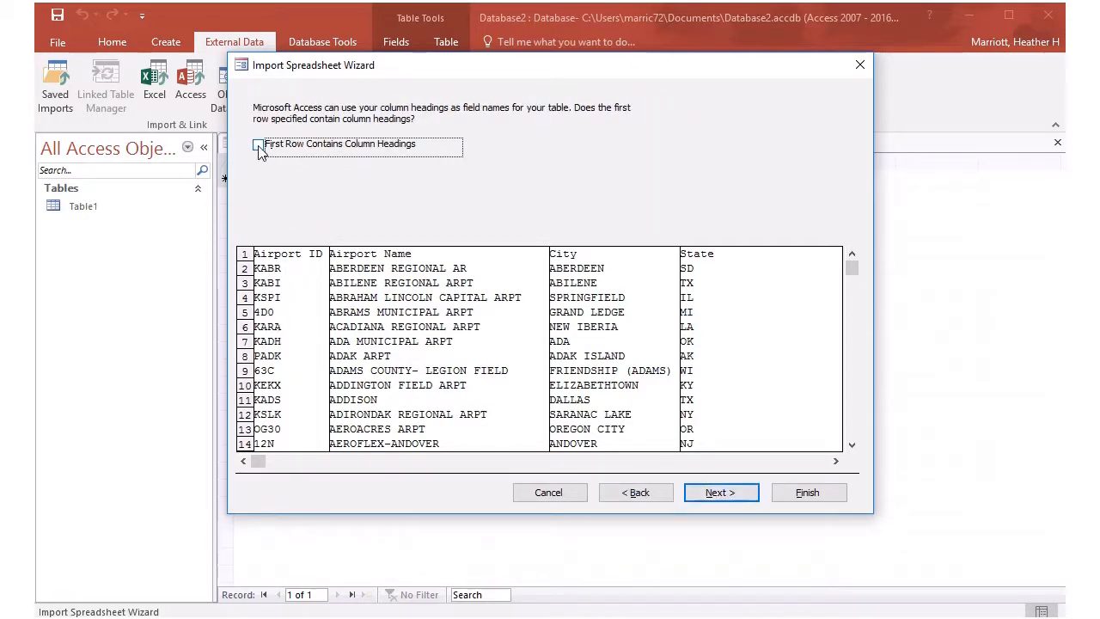
pyautogui.click(258, 144)
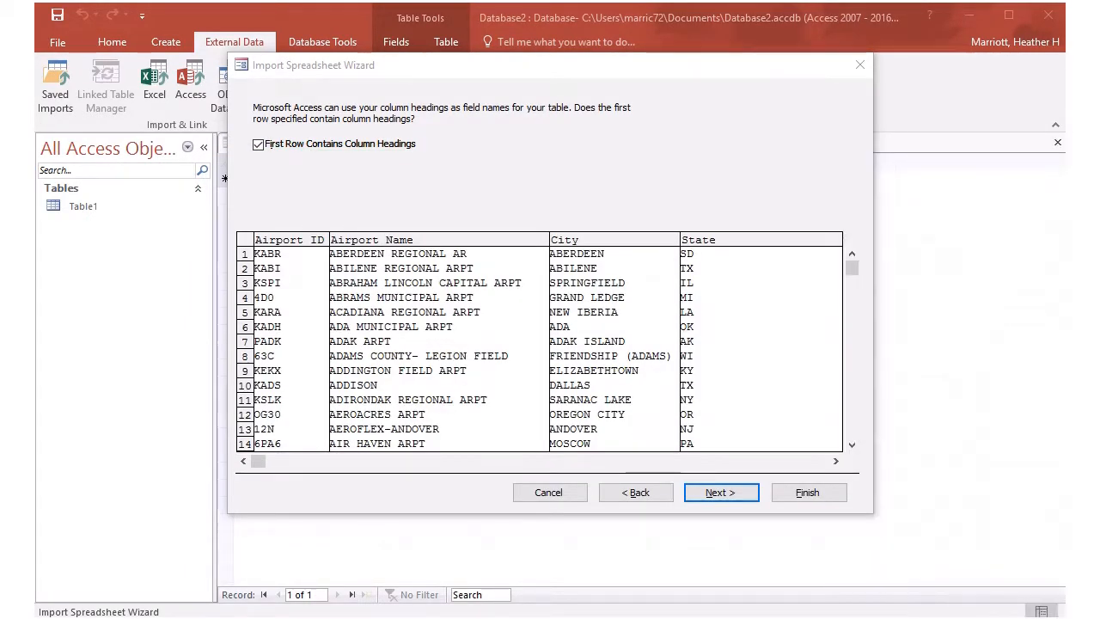
pyautogui.moveTo(588, 261)
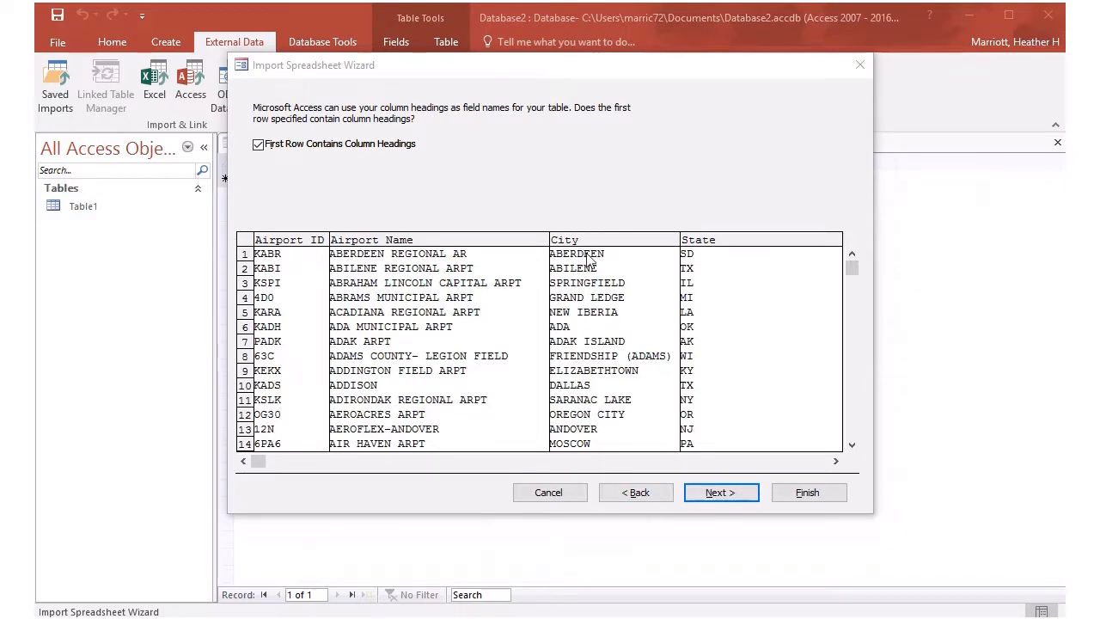
# - Advance past the field options to the primary key page with its added ID column
pyautogui.click(720, 491)
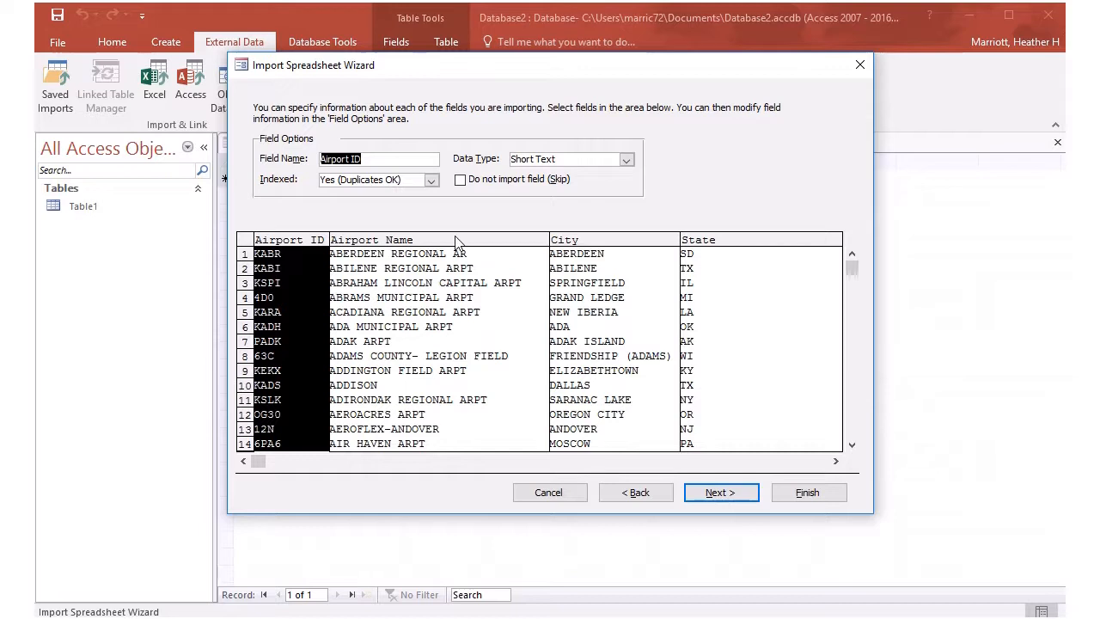
pyautogui.moveTo(353, 205)
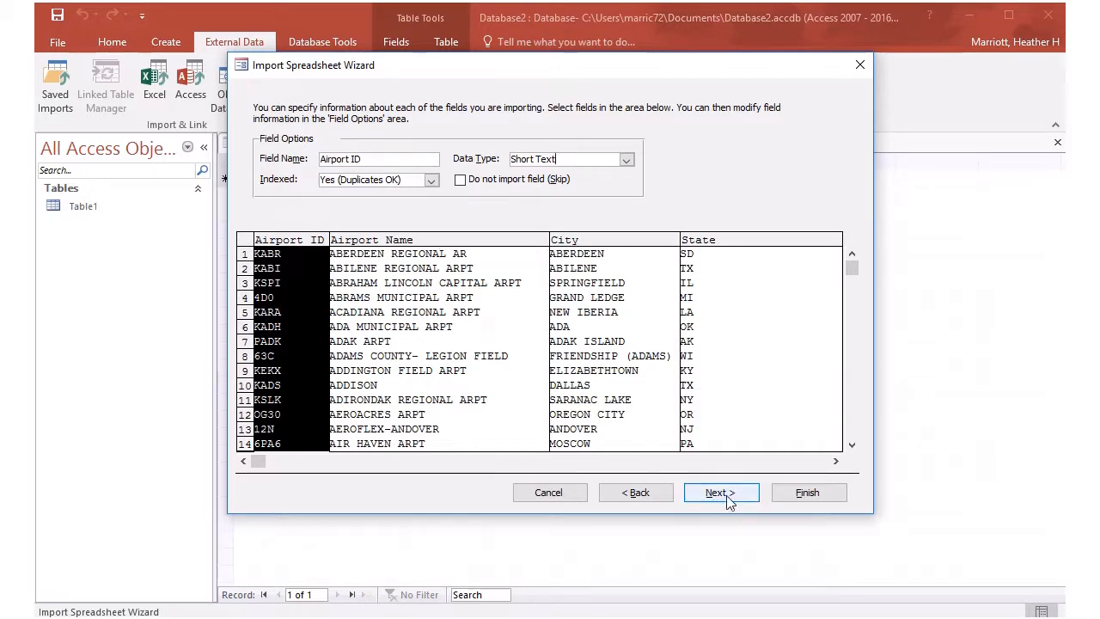
pyautogui.click(720, 492)
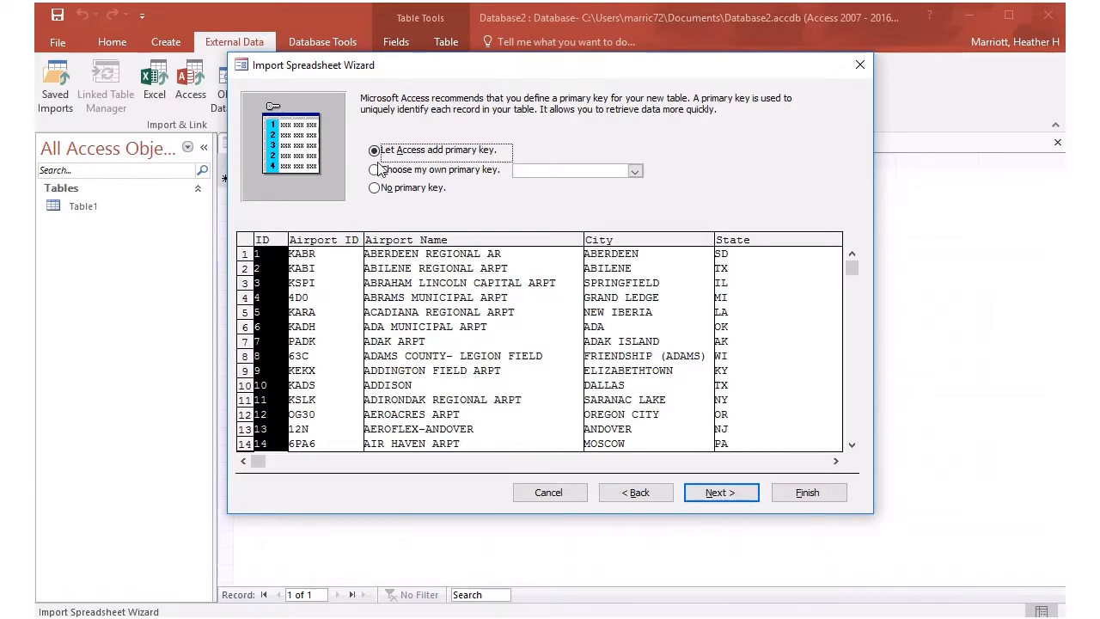
# - Import the data as tblAirport with Airport ID as primary key, without saving import steps
pyautogui.click(375, 170)
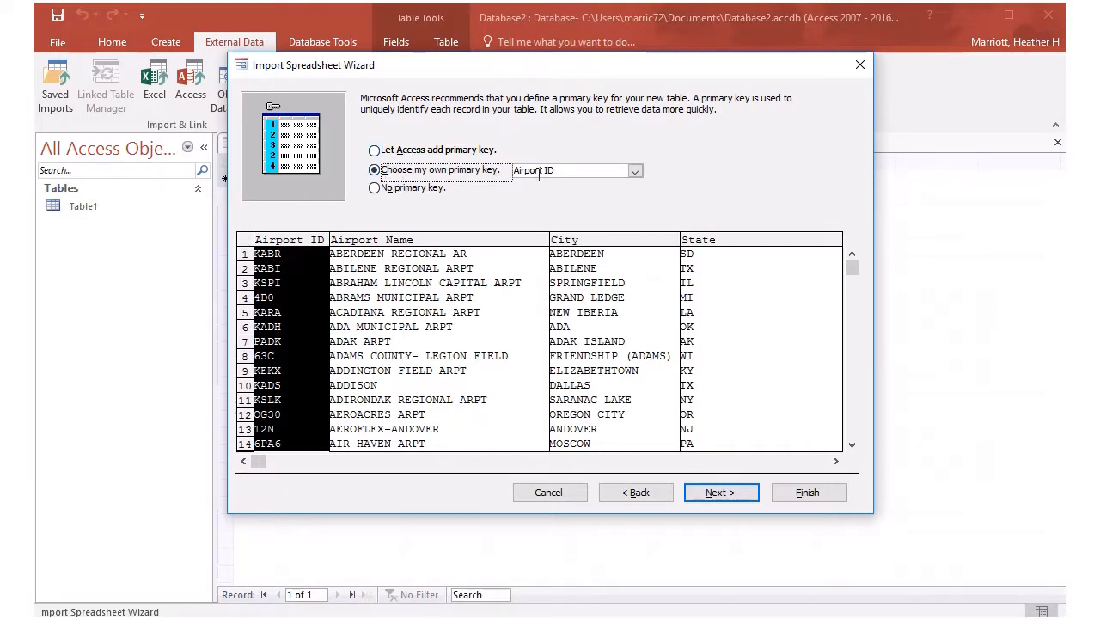
pyautogui.click(720, 492)
pyautogui.write('tblAirport')
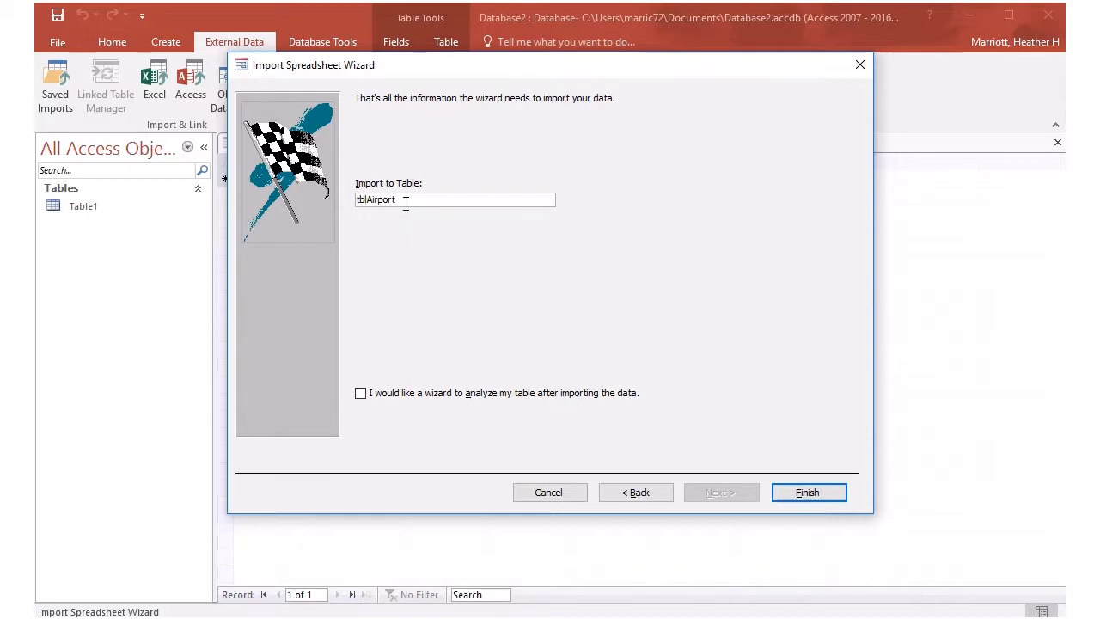
pyautogui.click(807, 492)
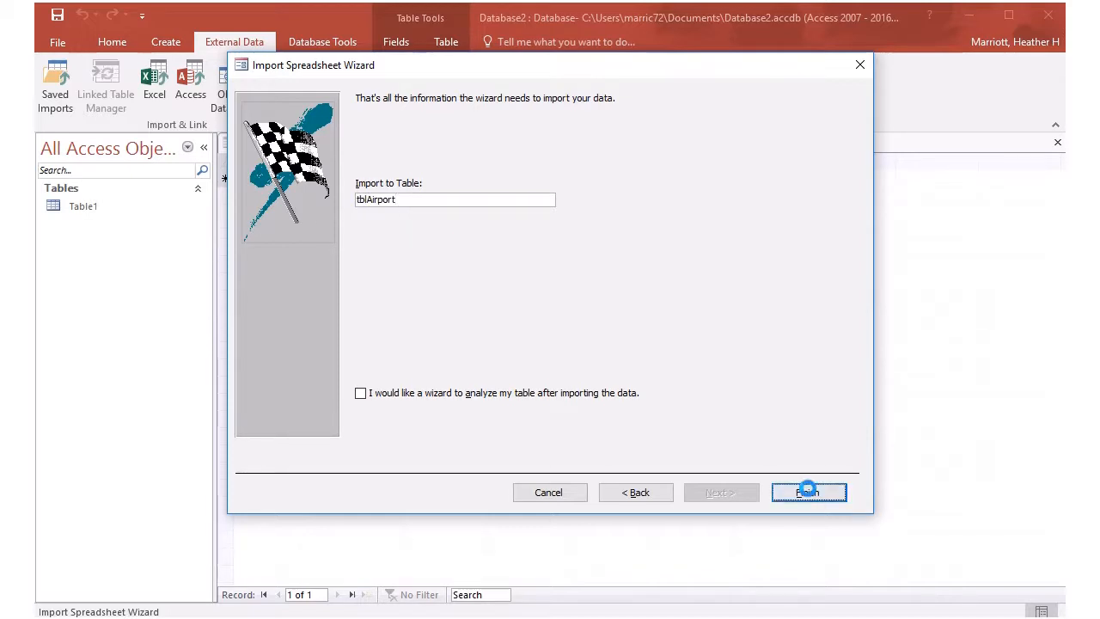
pyautogui.click(808, 491)
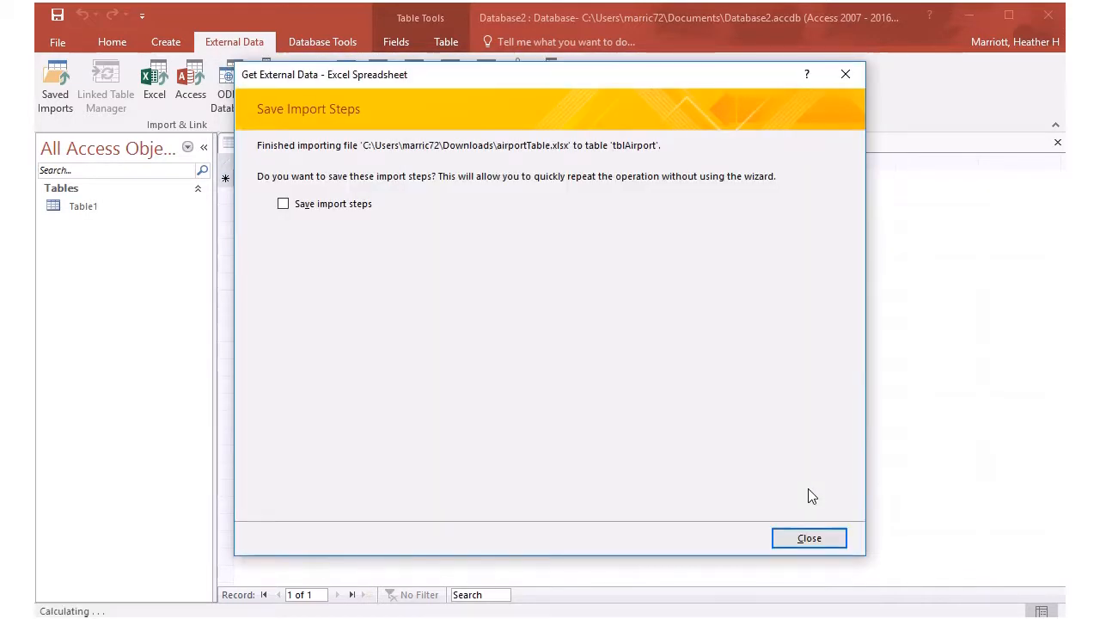
pyautogui.moveTo(656, 243)
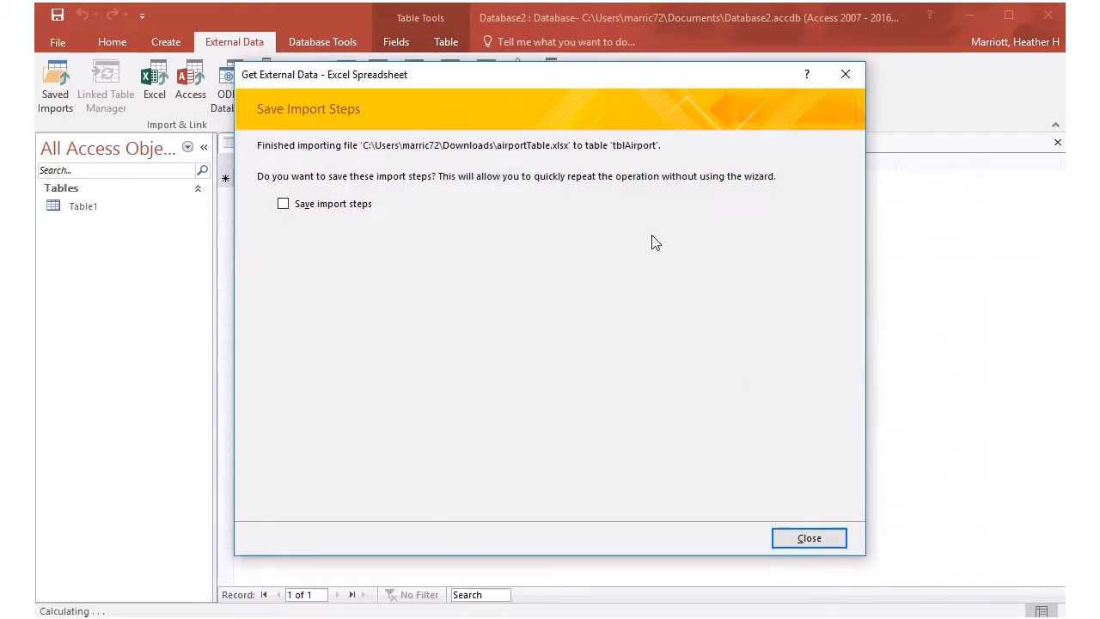
pyautogui.click(808, 538)
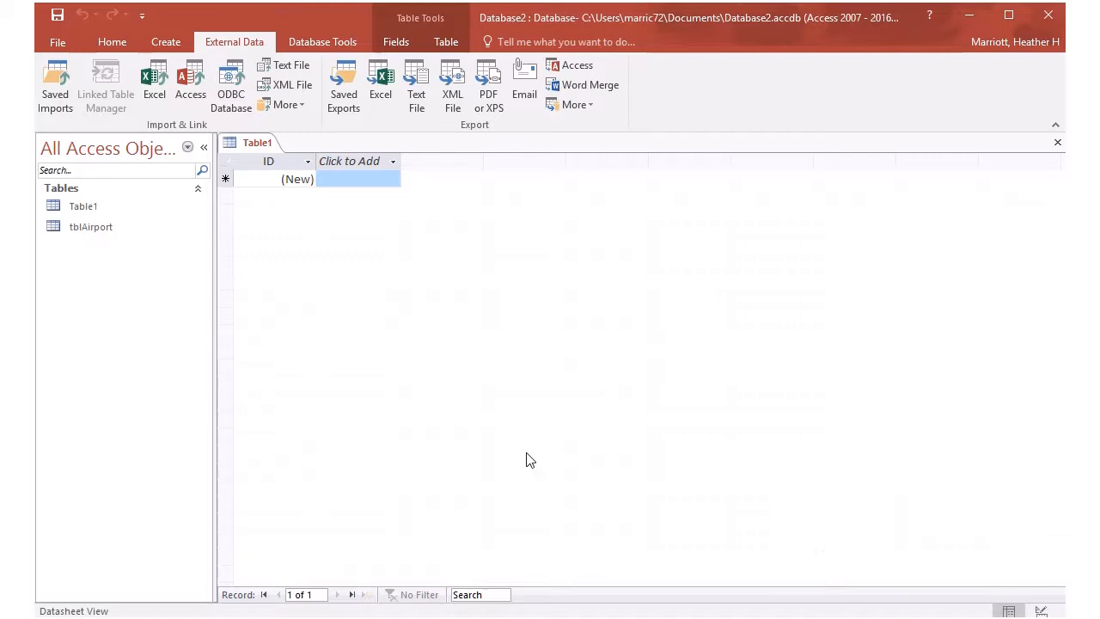
# - Open tblAirport with its 1,928 records and confirm deleting the empty Table1
pyautogui.doubleClick(90, 226)
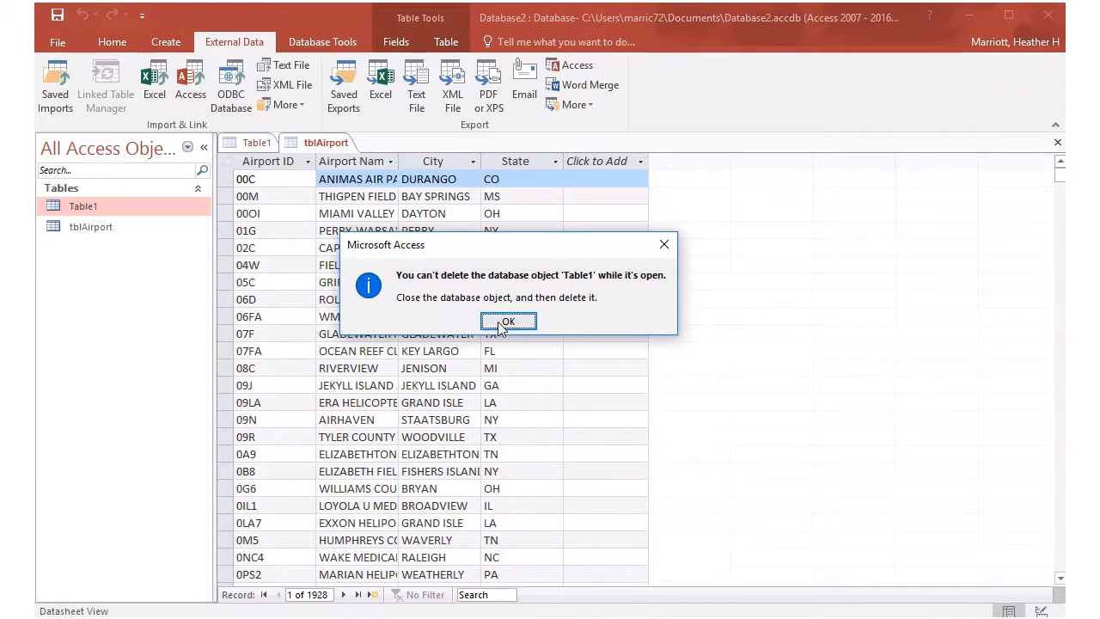
pyautogui.click(508, 321)
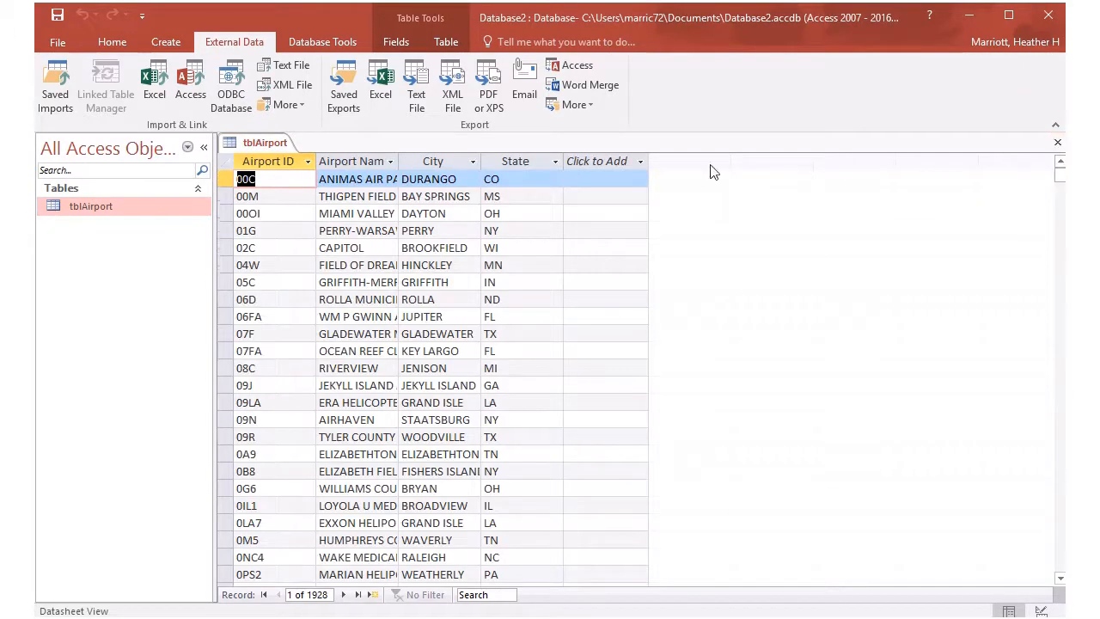
pyautogui.moveTo(457, 133)
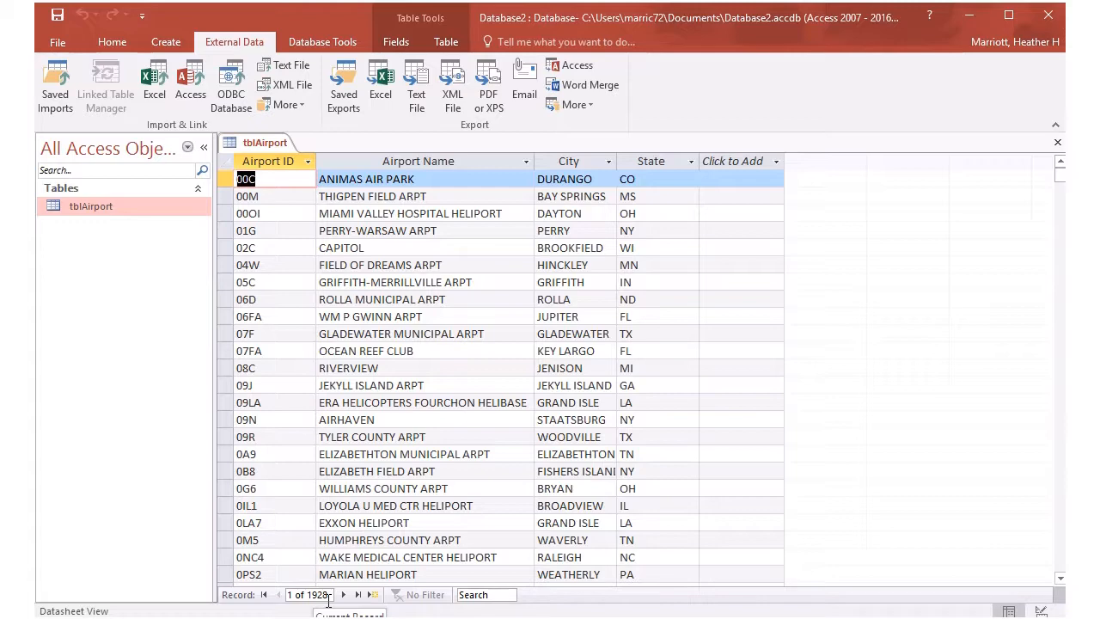
pyautogui.moveTo(646, 277)
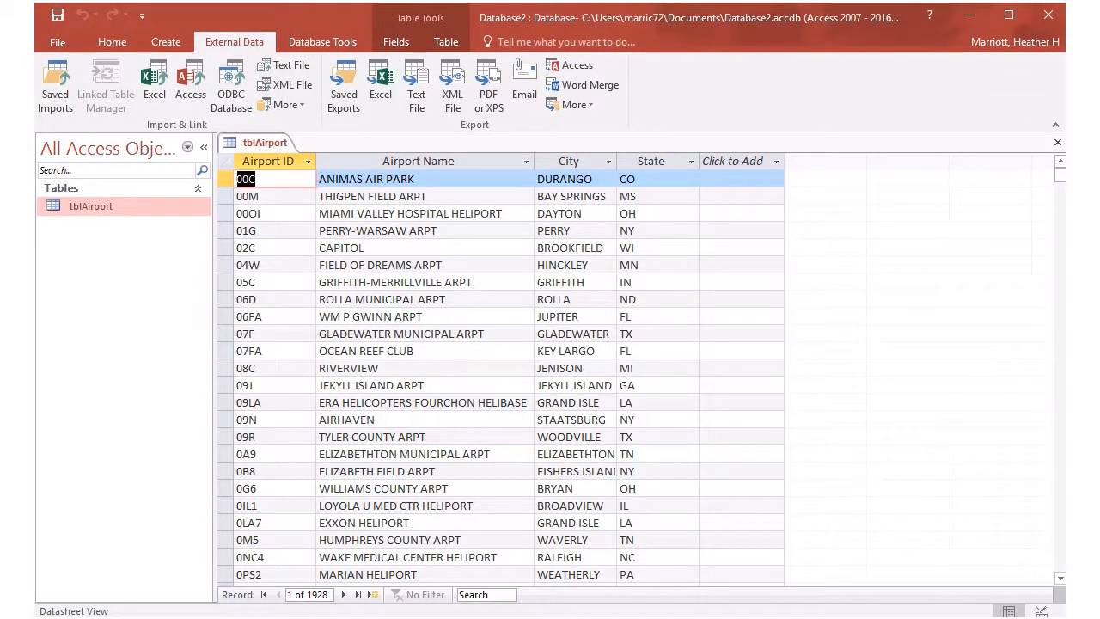
pyautogui.moveTo(165, 41)
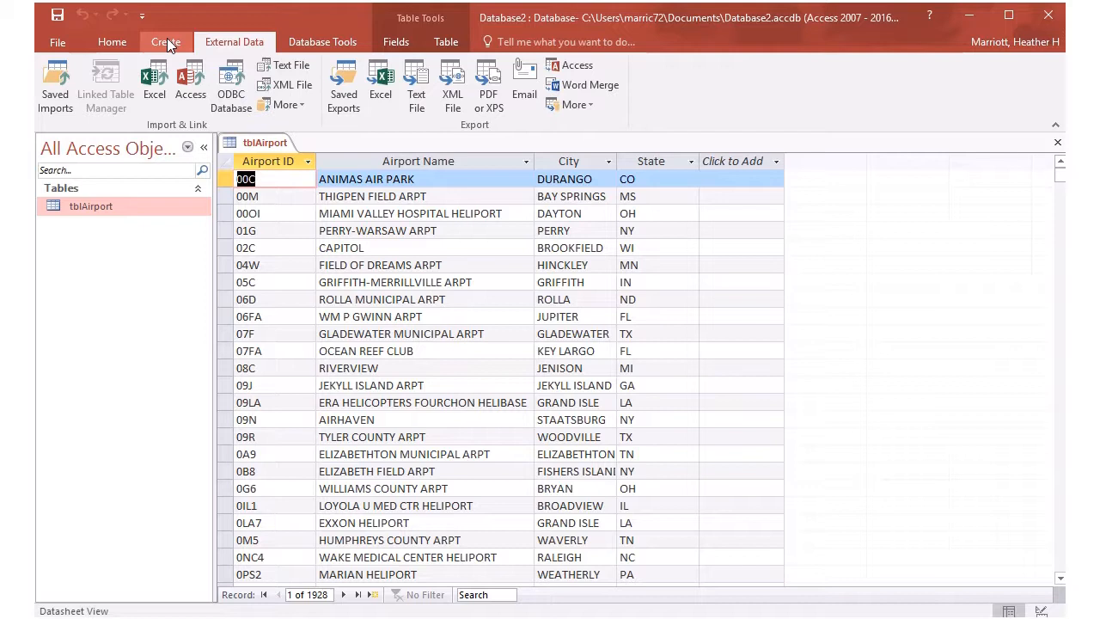
# - Start a new blank Query1 in design view using Query Design
pyautogui.click(165, 41)
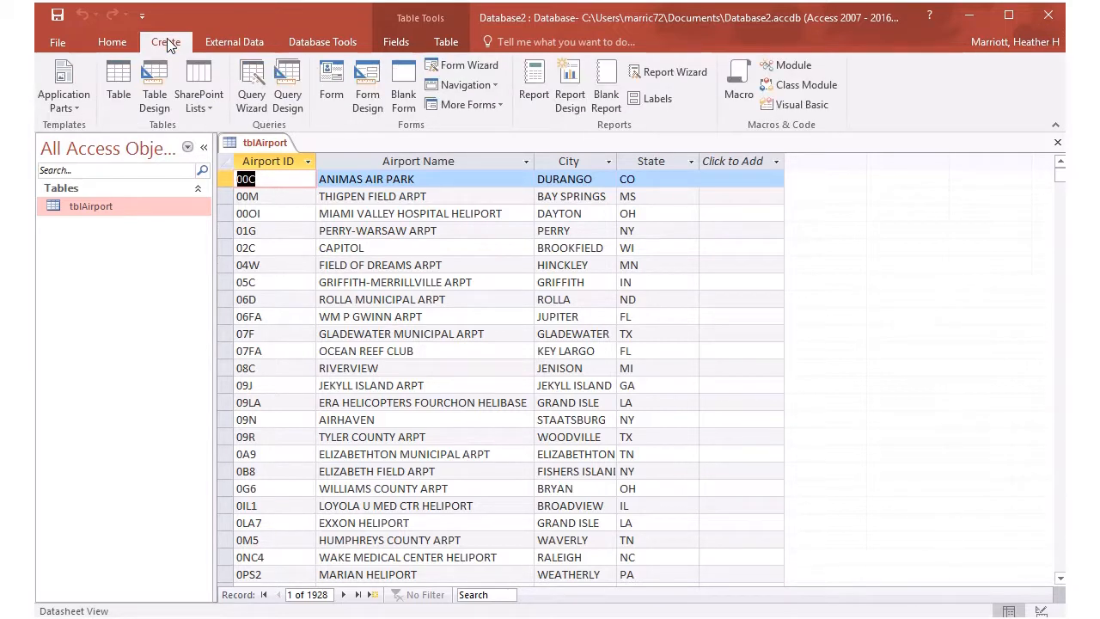
pyautogui.moveTo(288, 82)
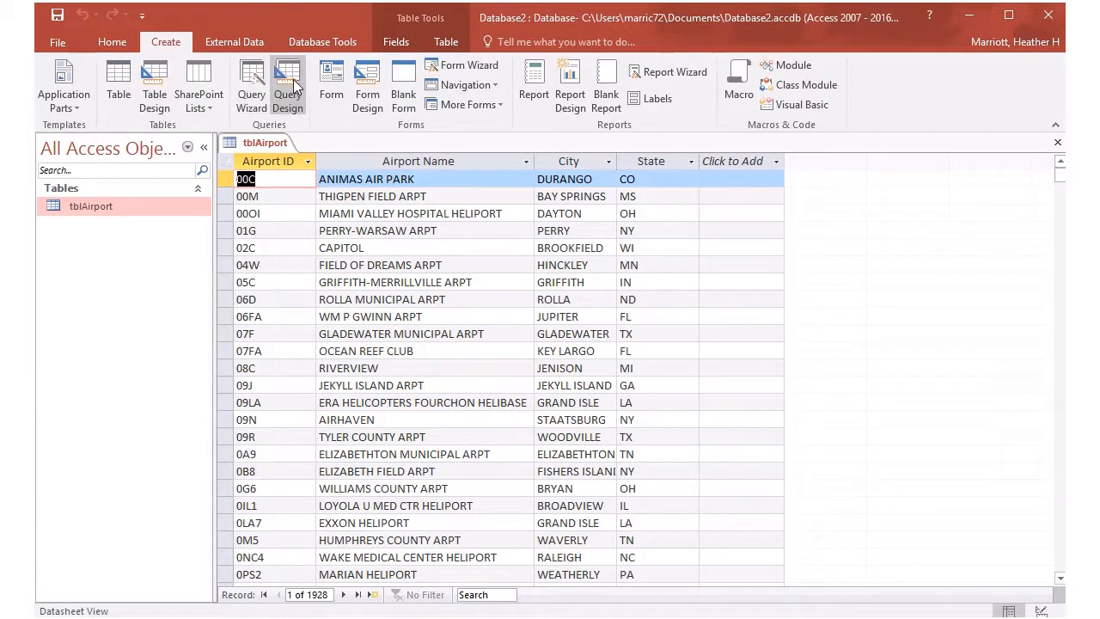
pyautogui.moveTo(288, 84)
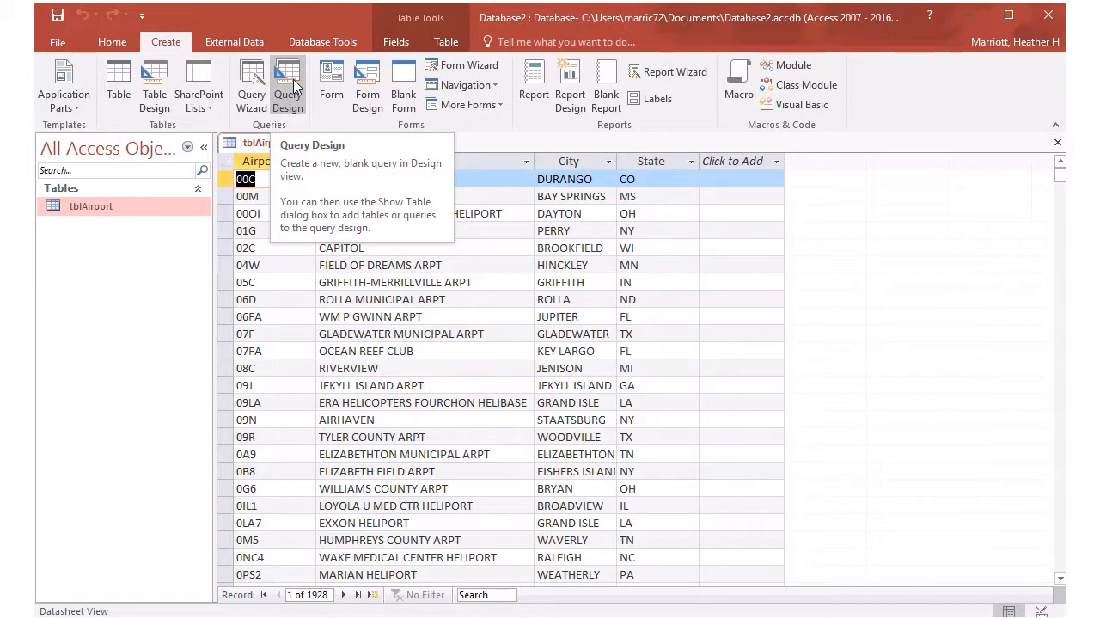
pyautogui.click(288, 86)
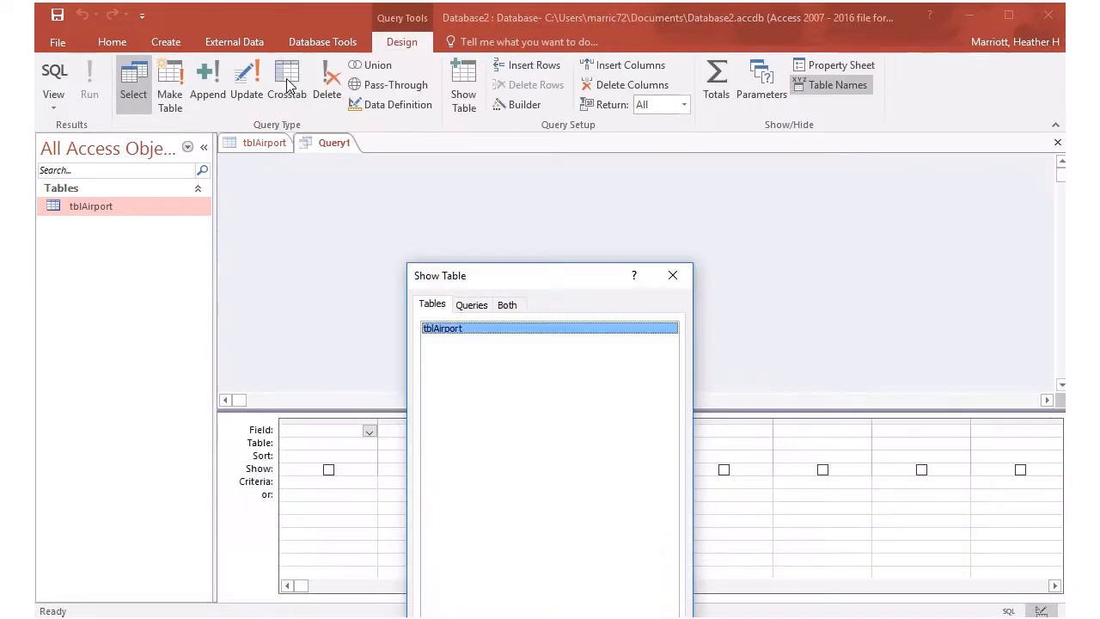
pyautogui.moveTo(458, 334)
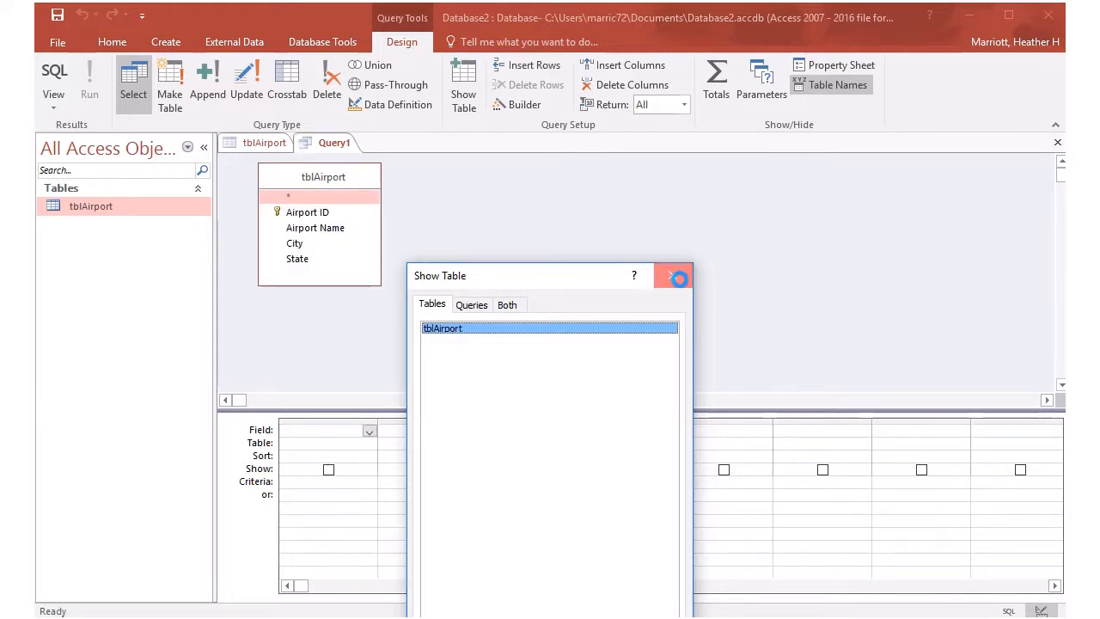
# - Add tblAirport's Airport ID, Name, City and State fields to the Query1 grid
pyautogui.click(674, 275)
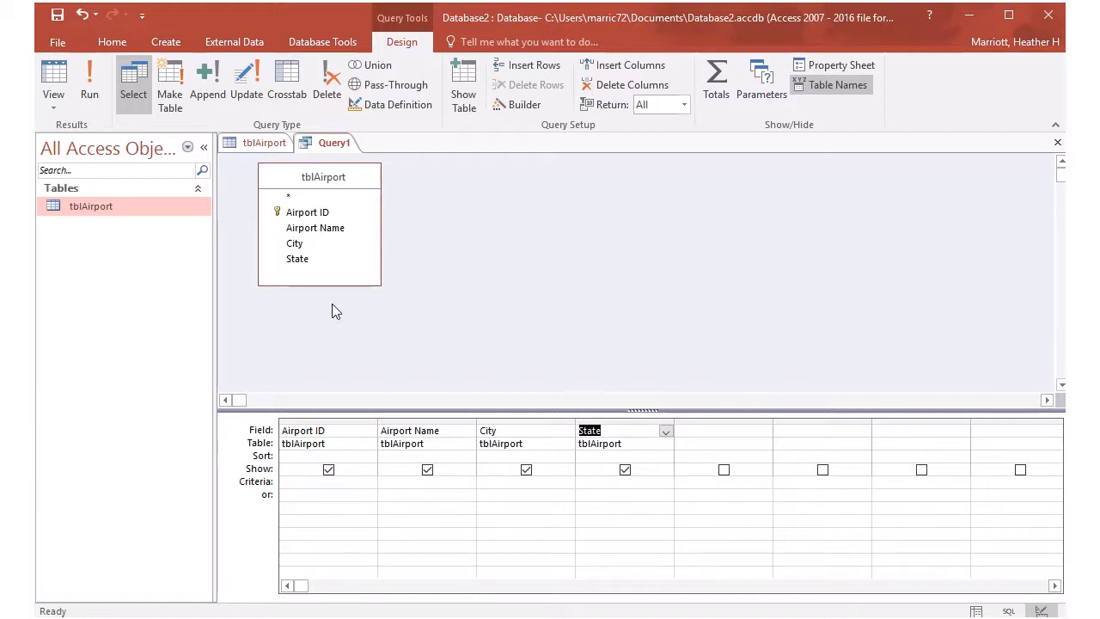
pyautogui.moveTo(337, 199)
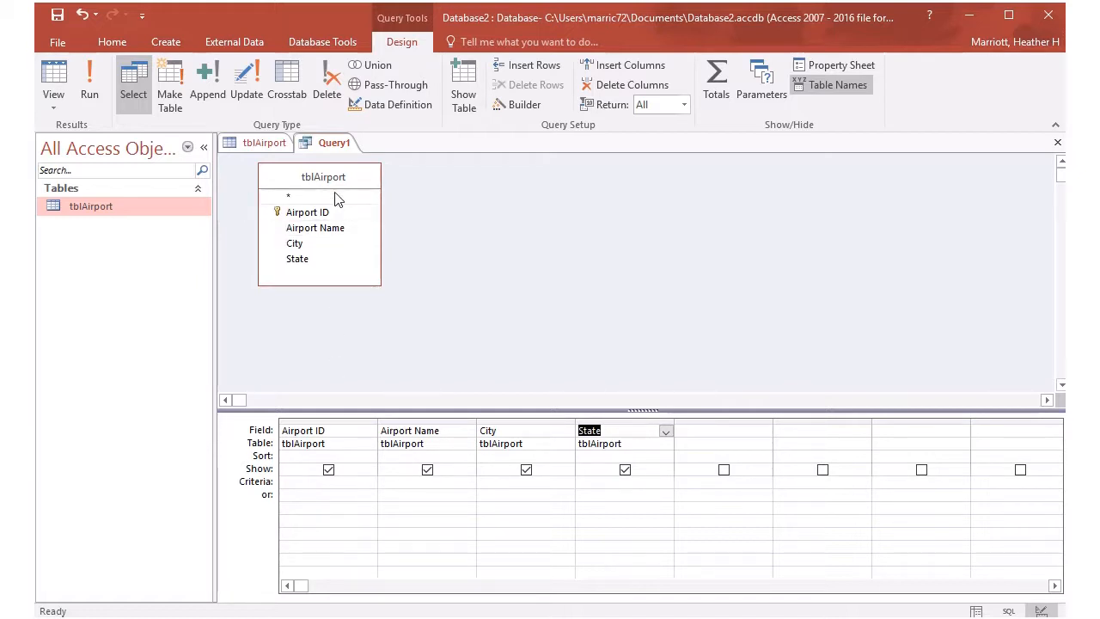
pyautogui.moveTo(283, 234)
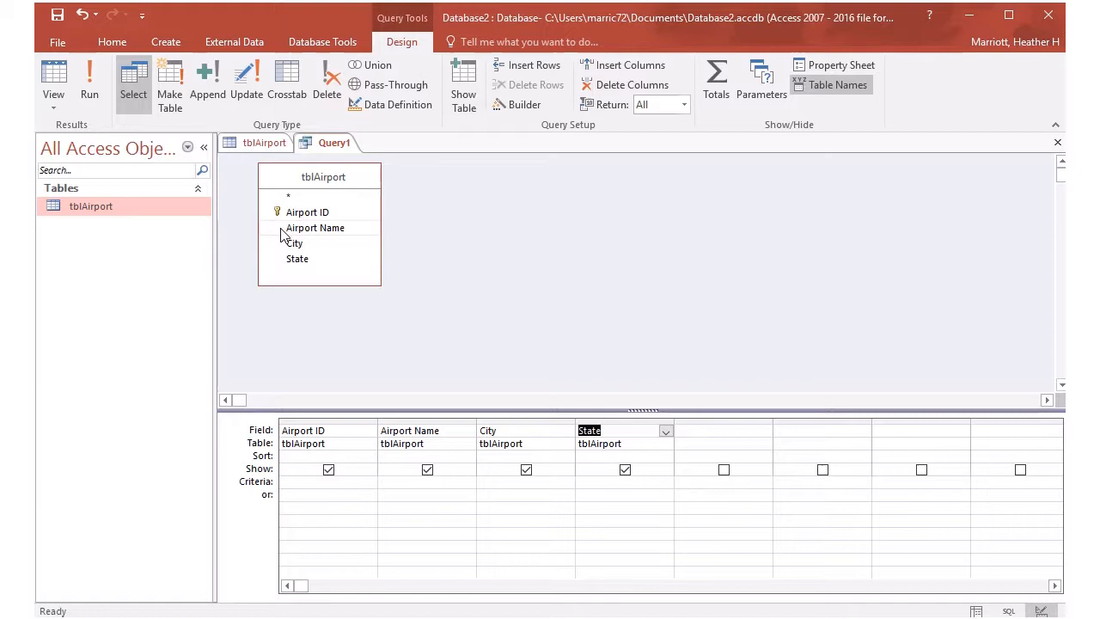
pyautogui.moveTo(315, 303)
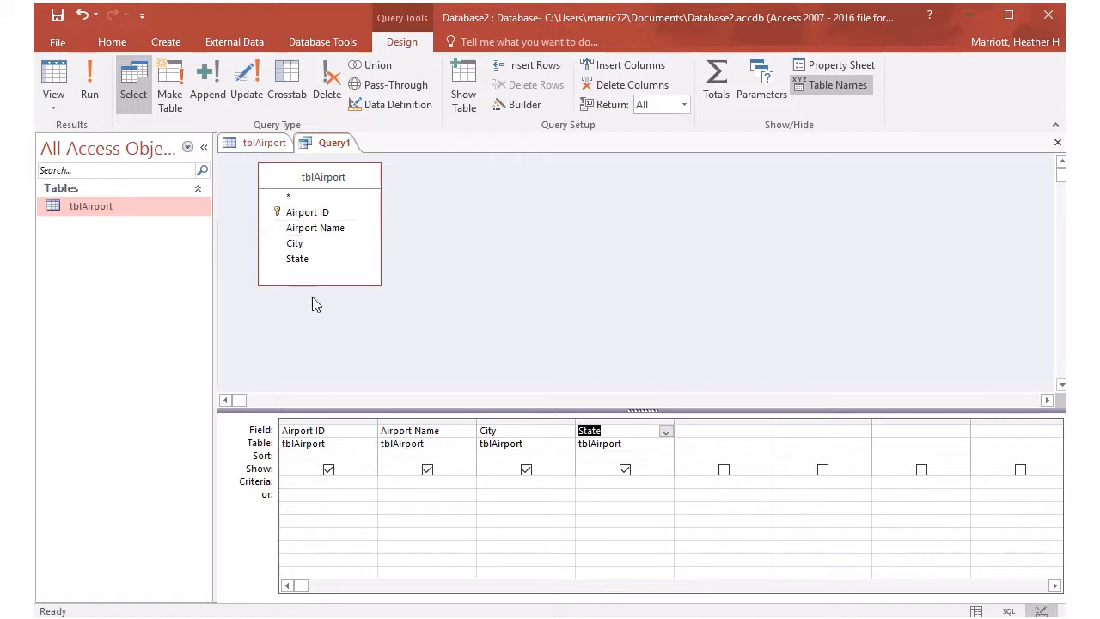
pyautogui.moveTo(250, 494)
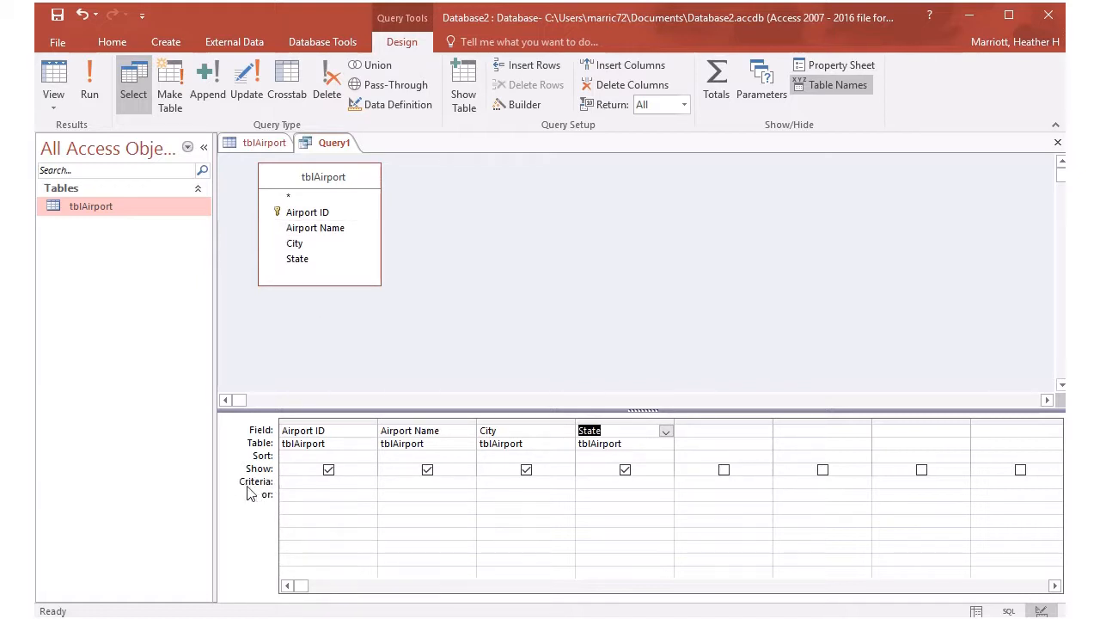
pyautogui.click(602, 481)
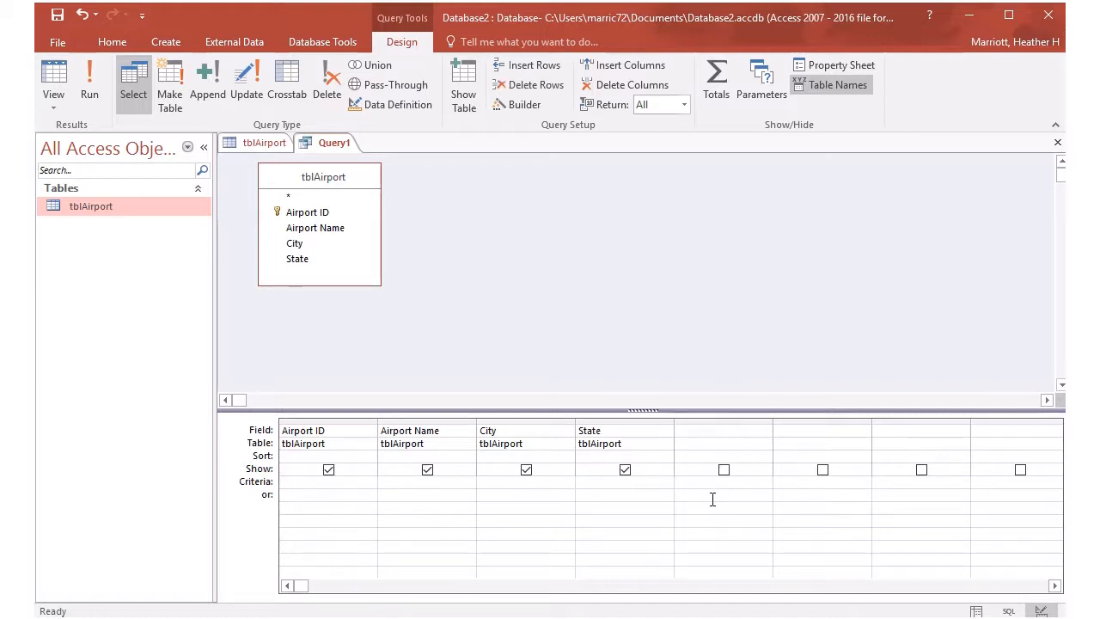
# - Enter "AZ" as the State field's criterion to show only Arizona airports
pyautogui.write('AZ"')
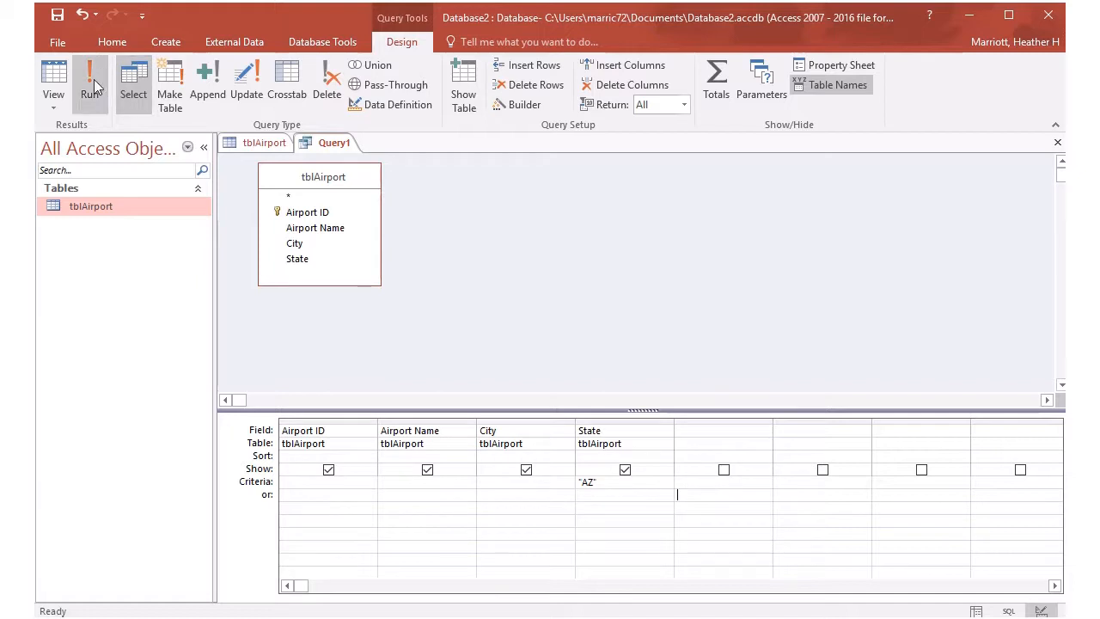
pyautogui.moveTo(90, 77)
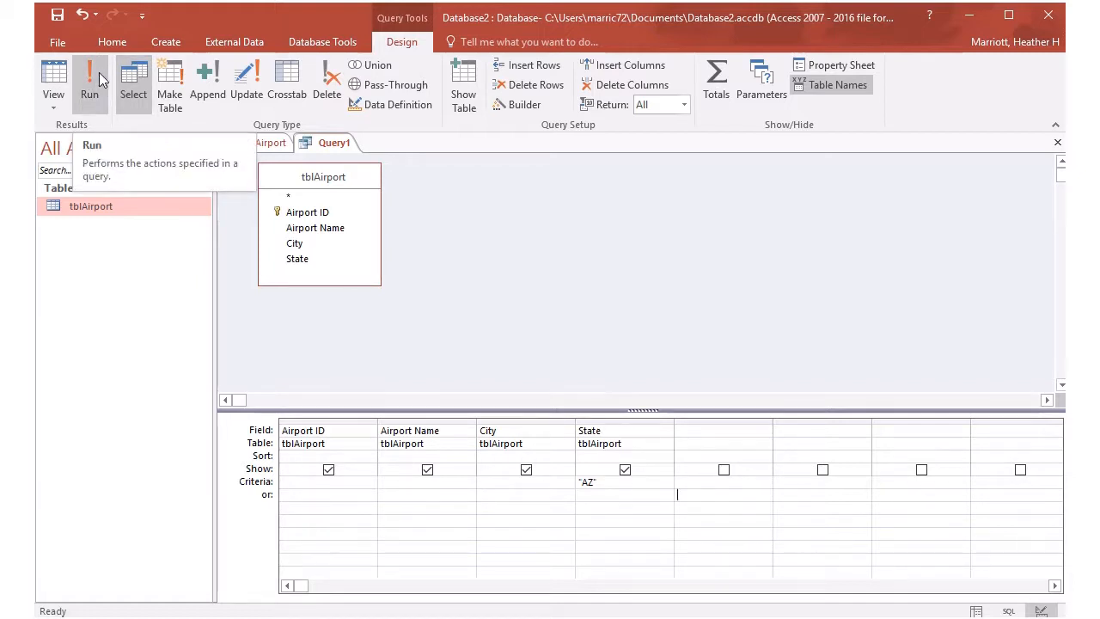
# - Run Query1 to list 39 Arizona airports and widen the Airport Name column
pyautogui.click(90, 78)
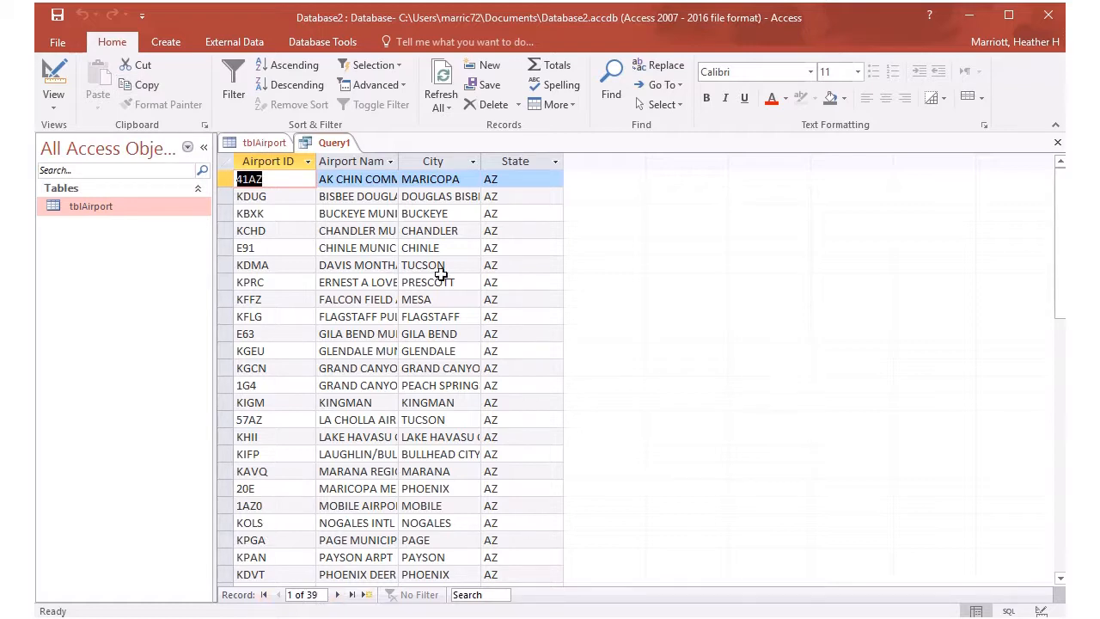
pyautogui.moveTo(513, 184)
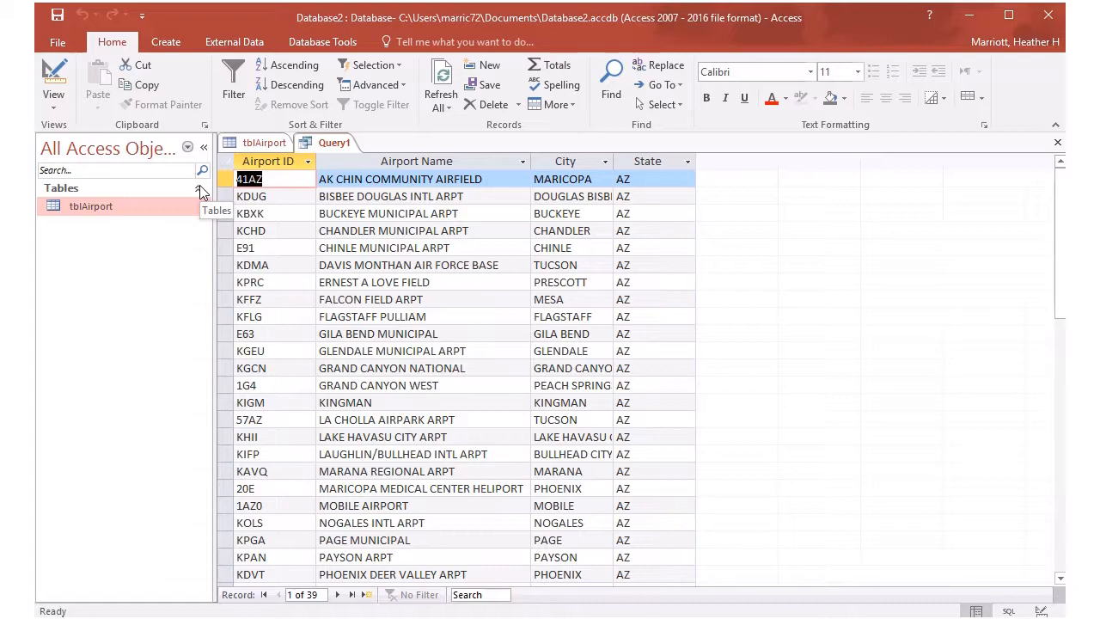
pyautogui.moveTo(638, 265)
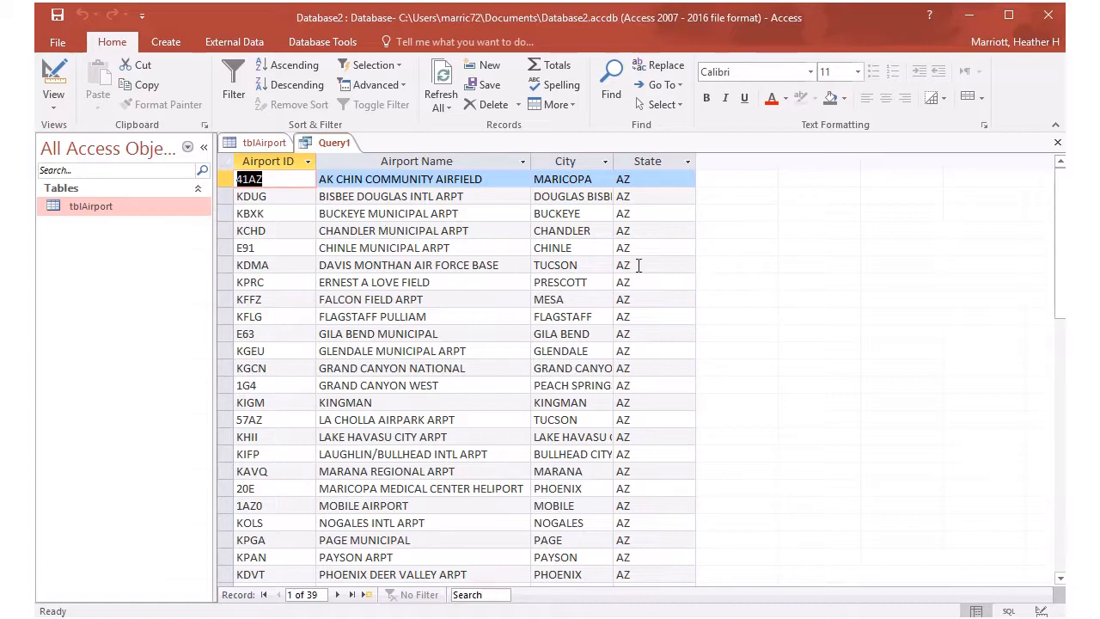
pyautogui.scroll(-3)
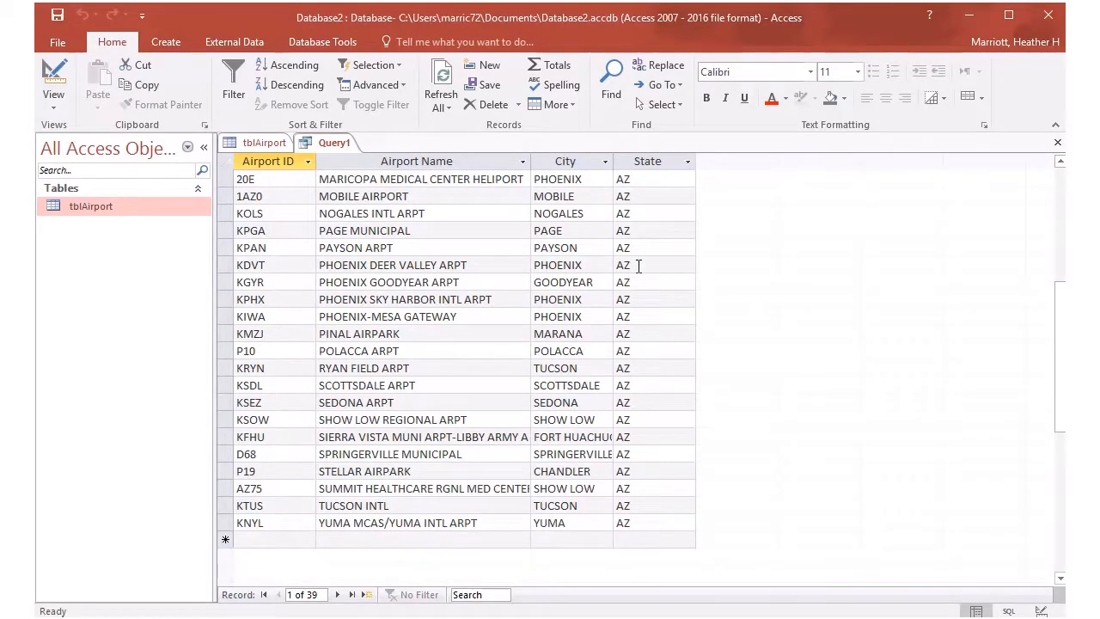
pyautogui.click(294, 64)
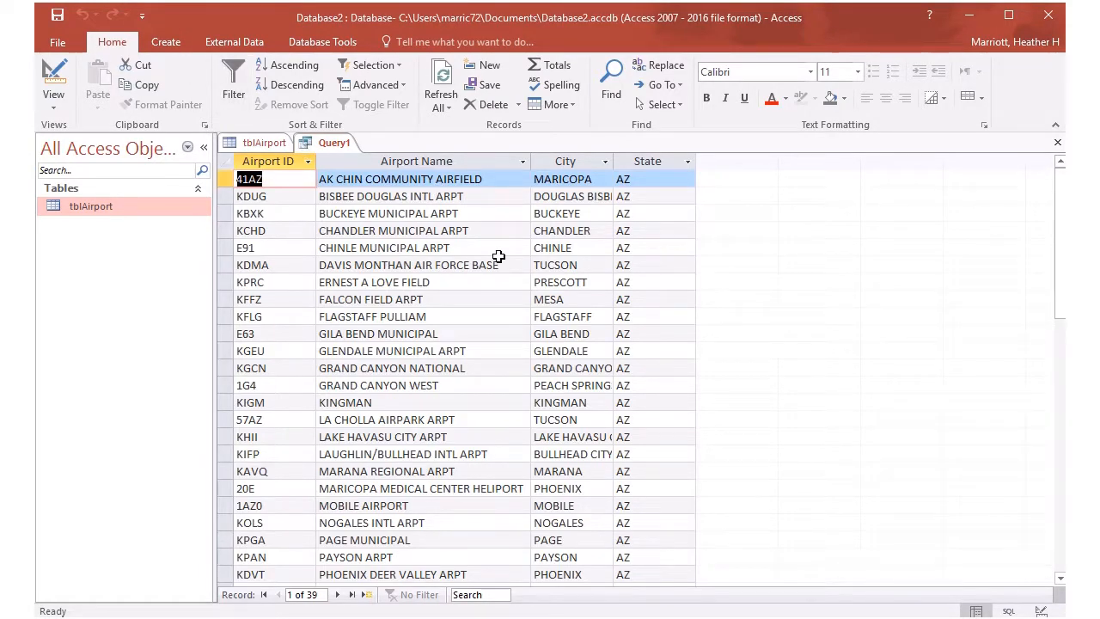
pyautogui.click(53, 82)
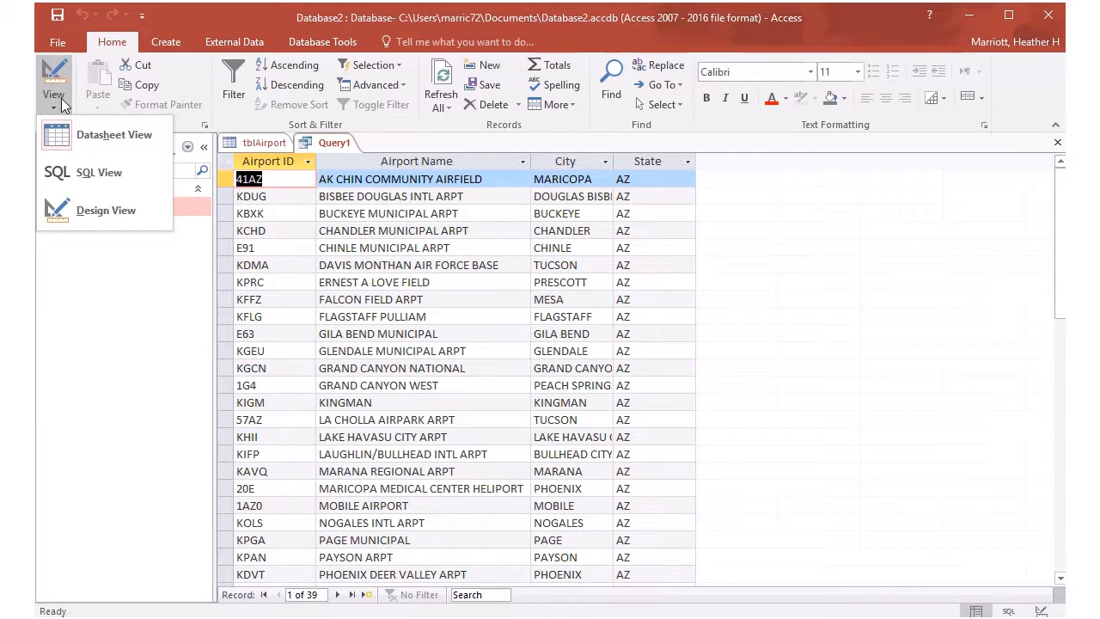
# - Set the Airport Name sort to Ascending in Design View and rerun Query1
pyautogui.click(106, 210)
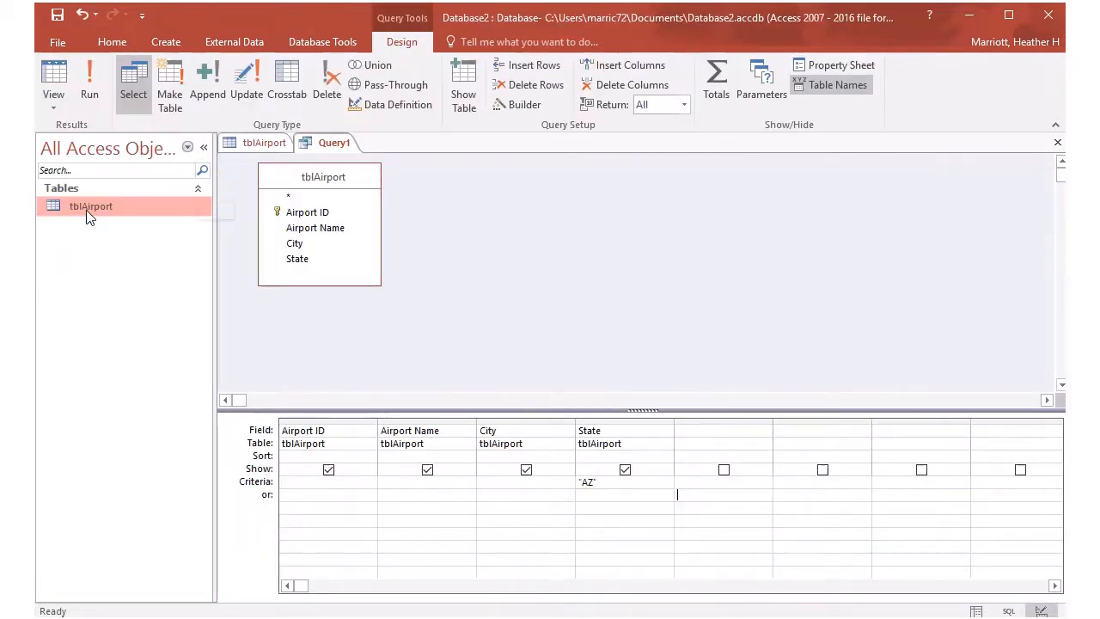
pyautogui.moveTo(90, 206)
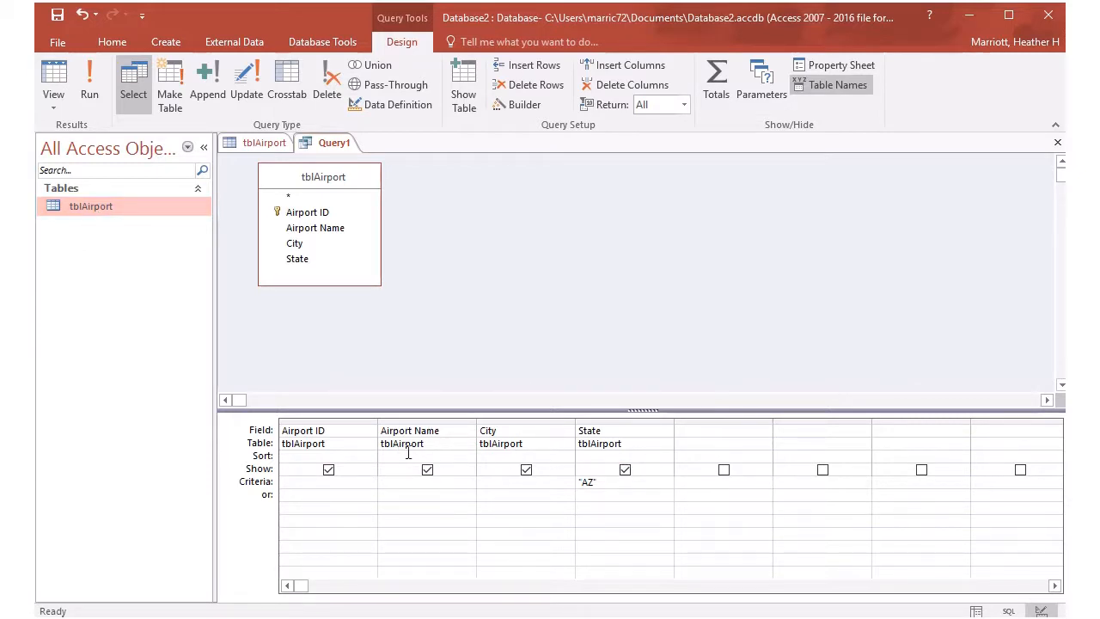
pyautogui.click(468, 456)
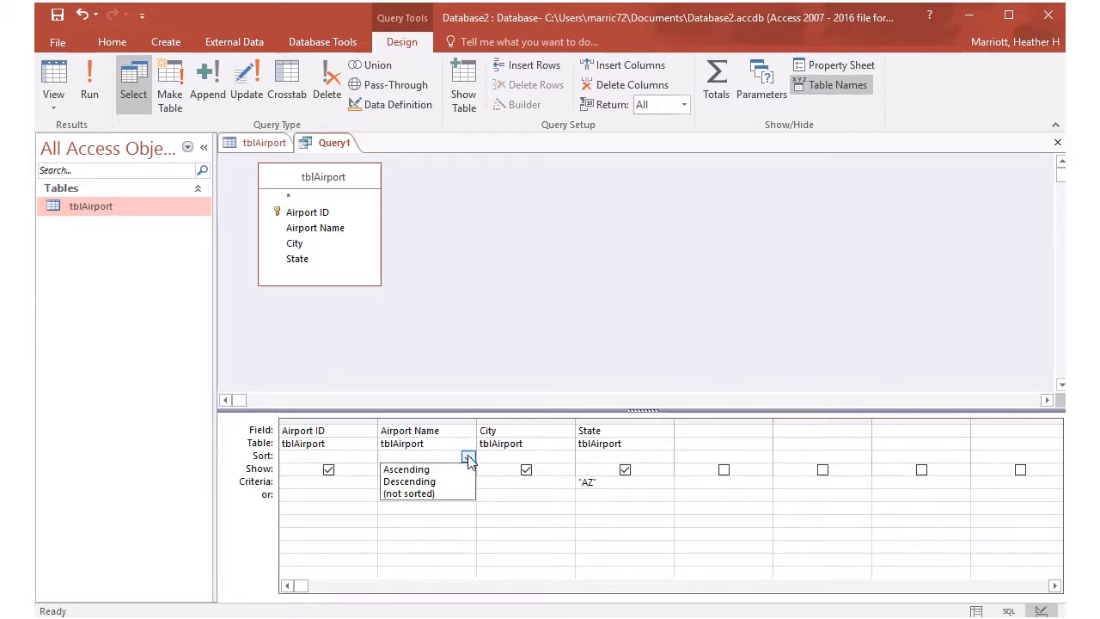
pyautogui.click(405, 469)
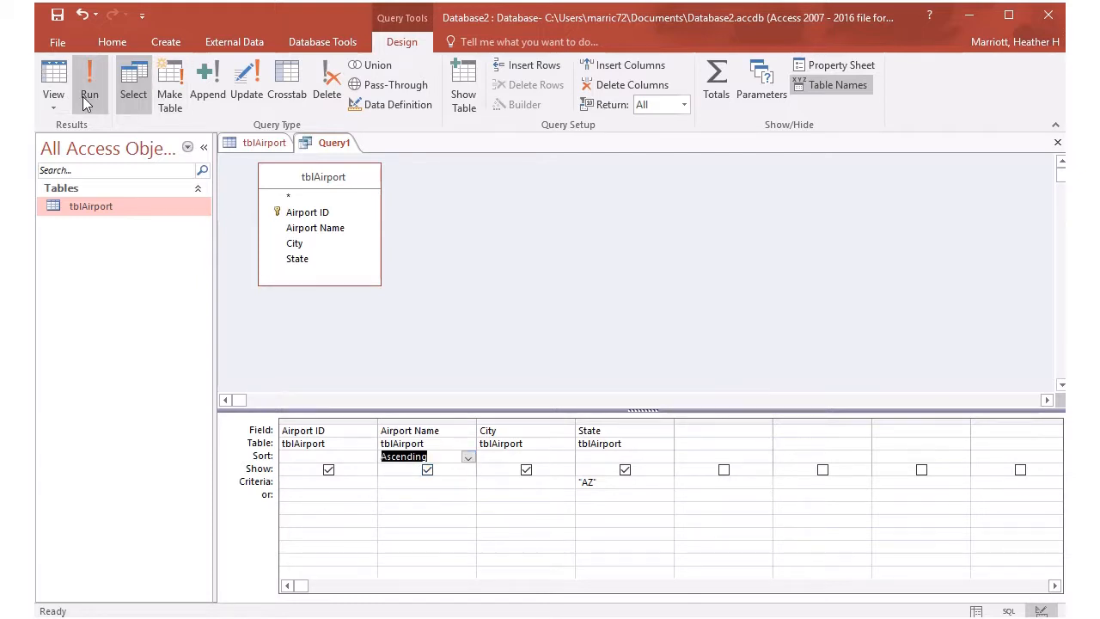
pyautogui.click(89, 85)
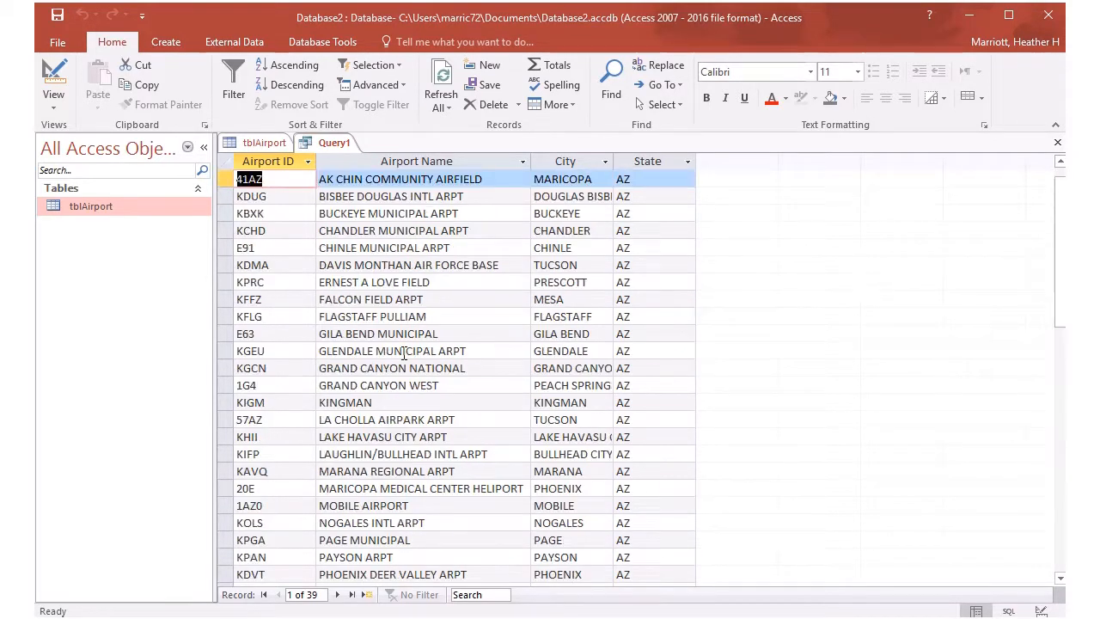
pyautogui.click(53, 81)
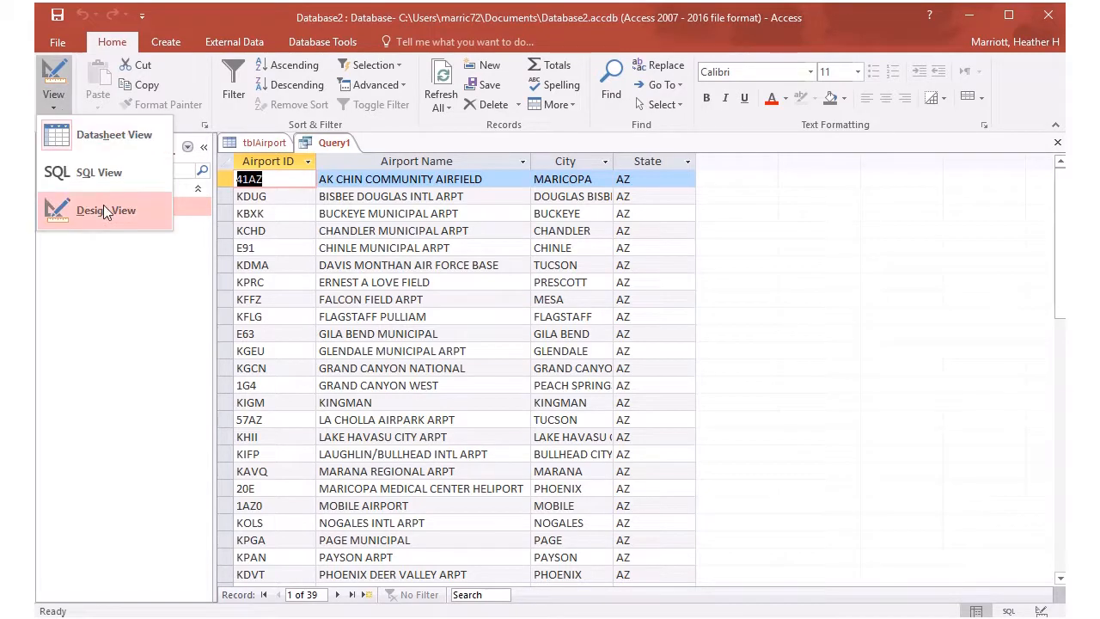
# - Add PHOENIX as the City criterion and view the four matching airports
pyautogui.click(106, 210)
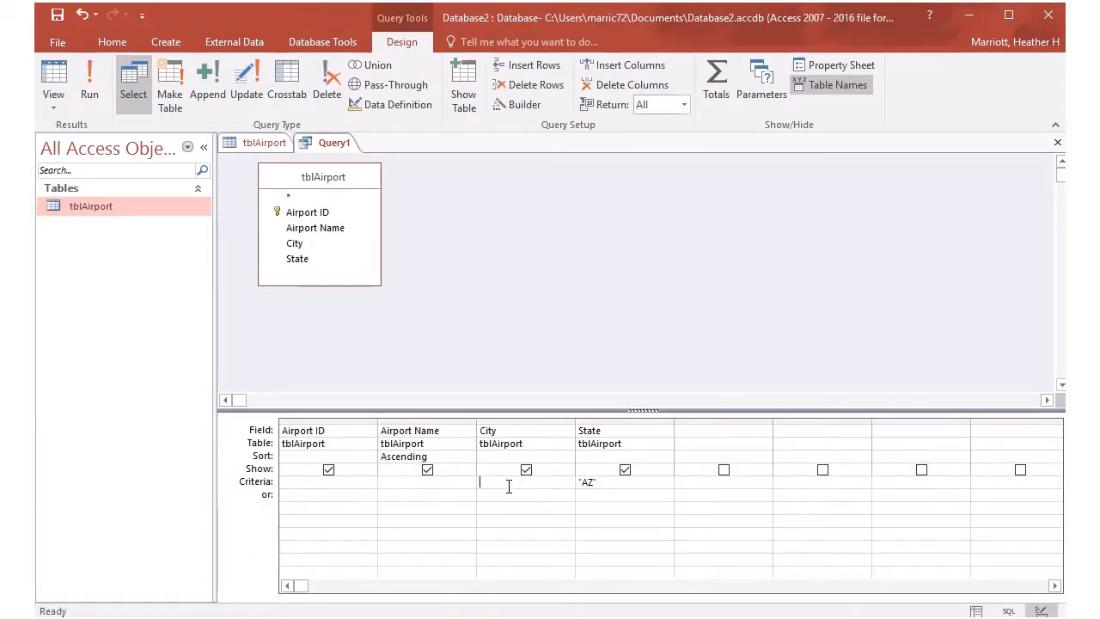
pyautogui.write('PHOENIX"')
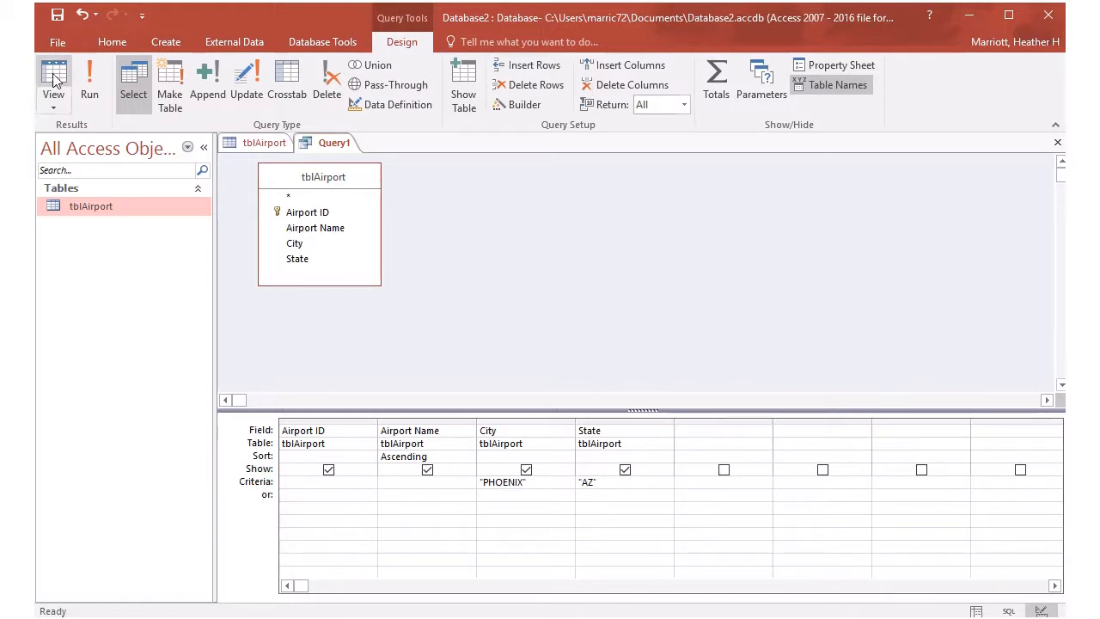
pyautogui.click(53, 78)
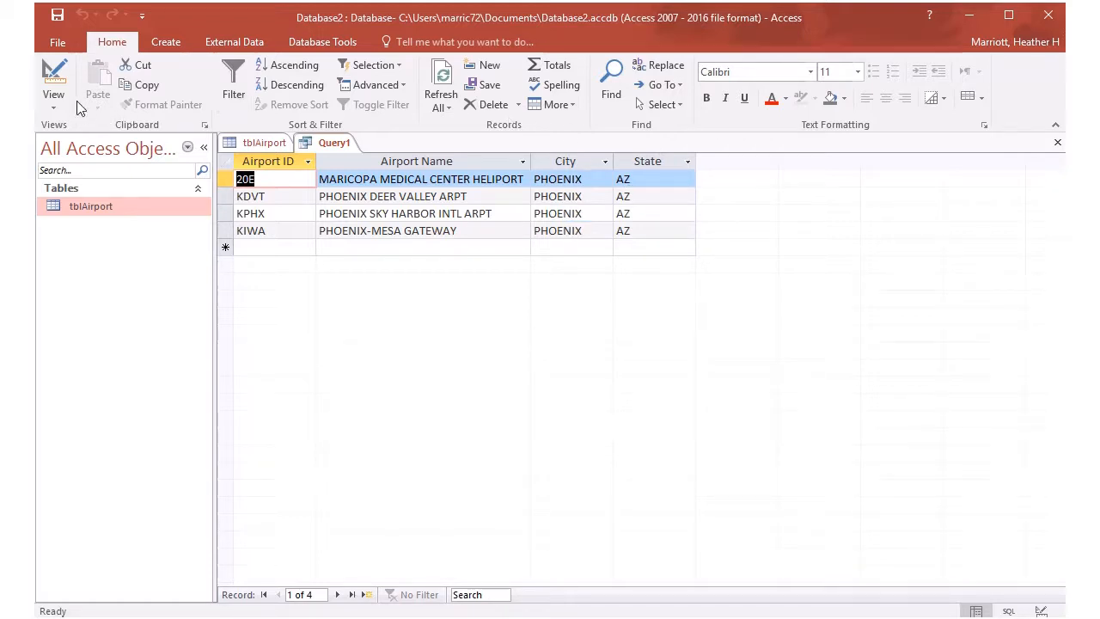
pyautogui.click(53, 82)
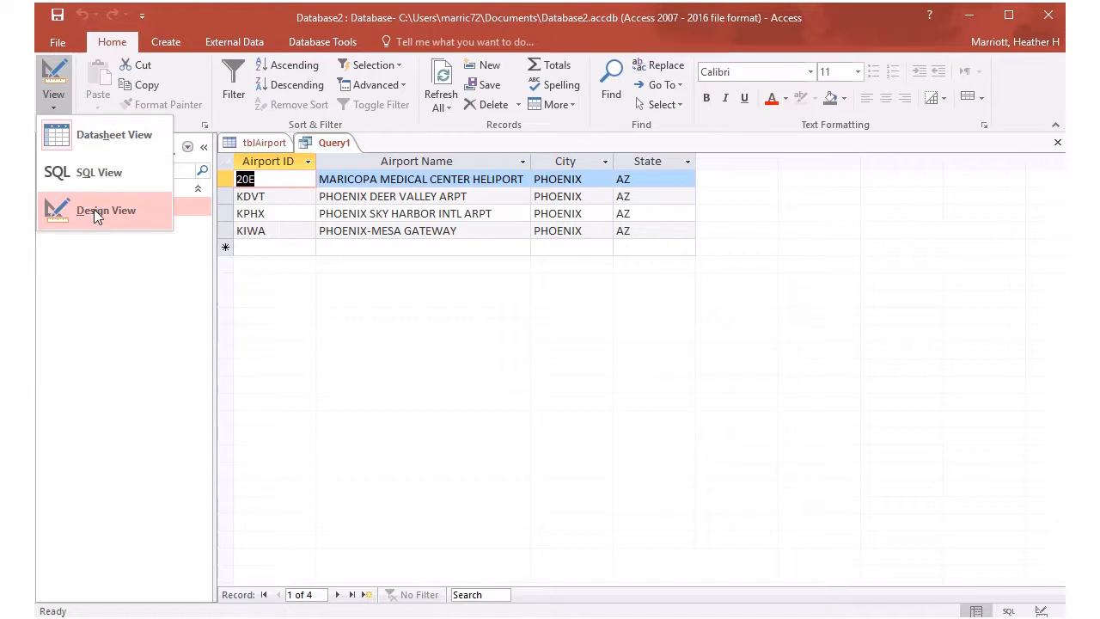
# - Replace the PHOENIX criterion with COLUMBUS in the City or row and run, giving 47 records
pyautogui.click(106, 209)
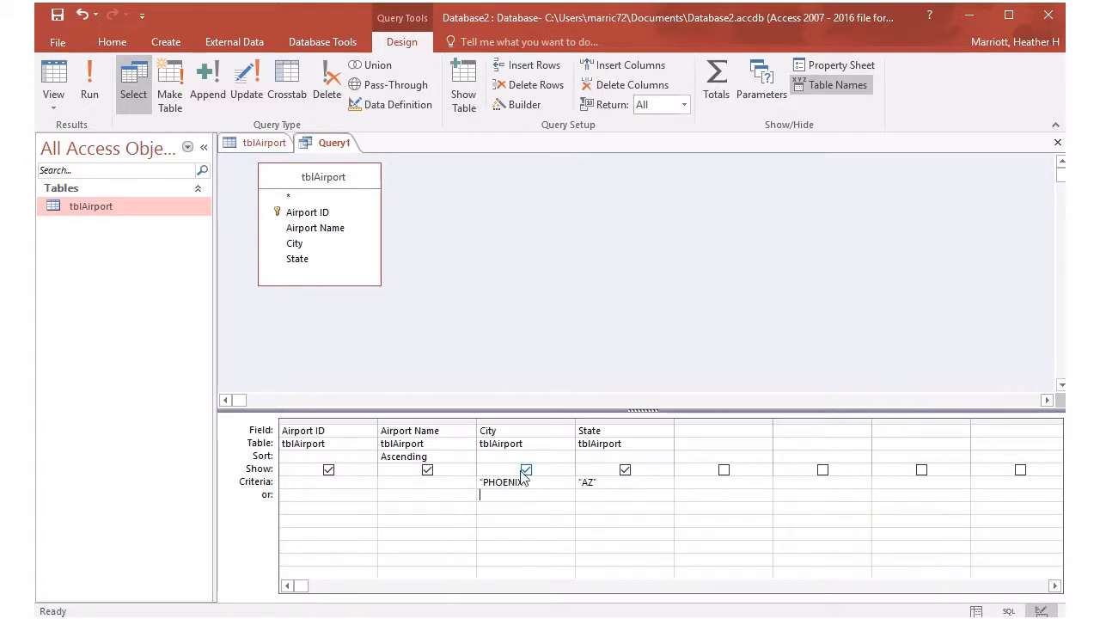
pyautogui.click(526, 470)
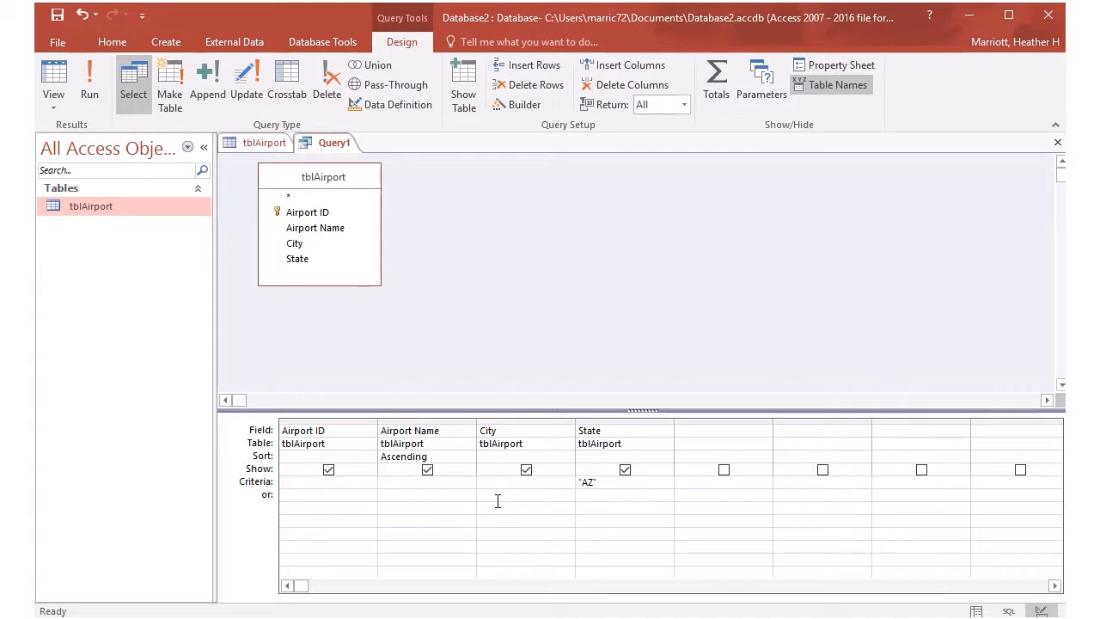
pyautogui.write('COLUMBUS"')
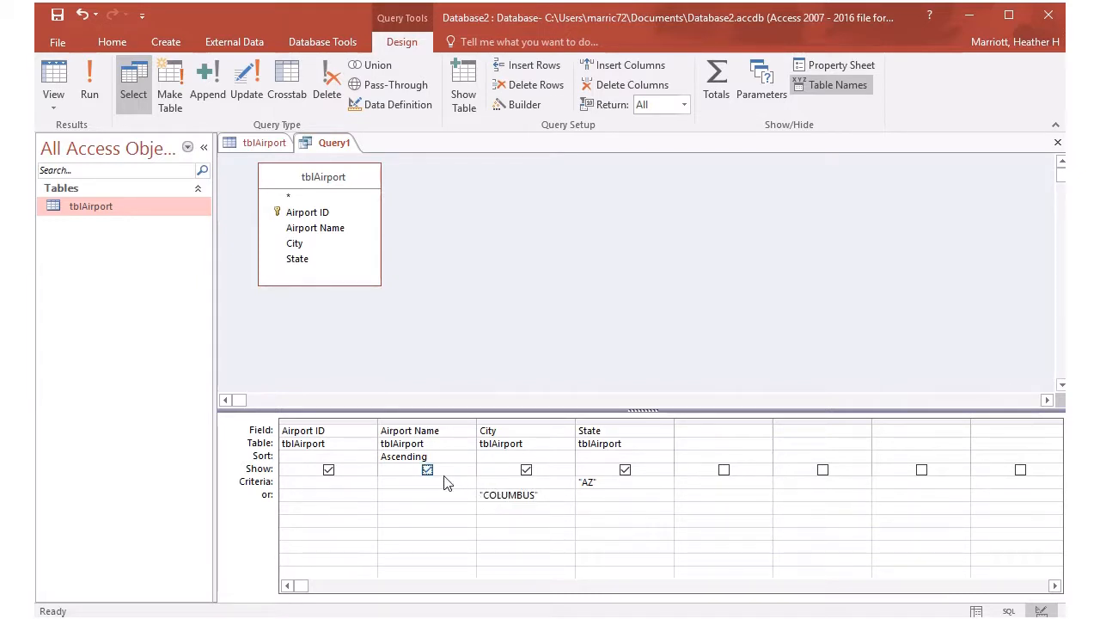
pyautogui.click(427, 470)
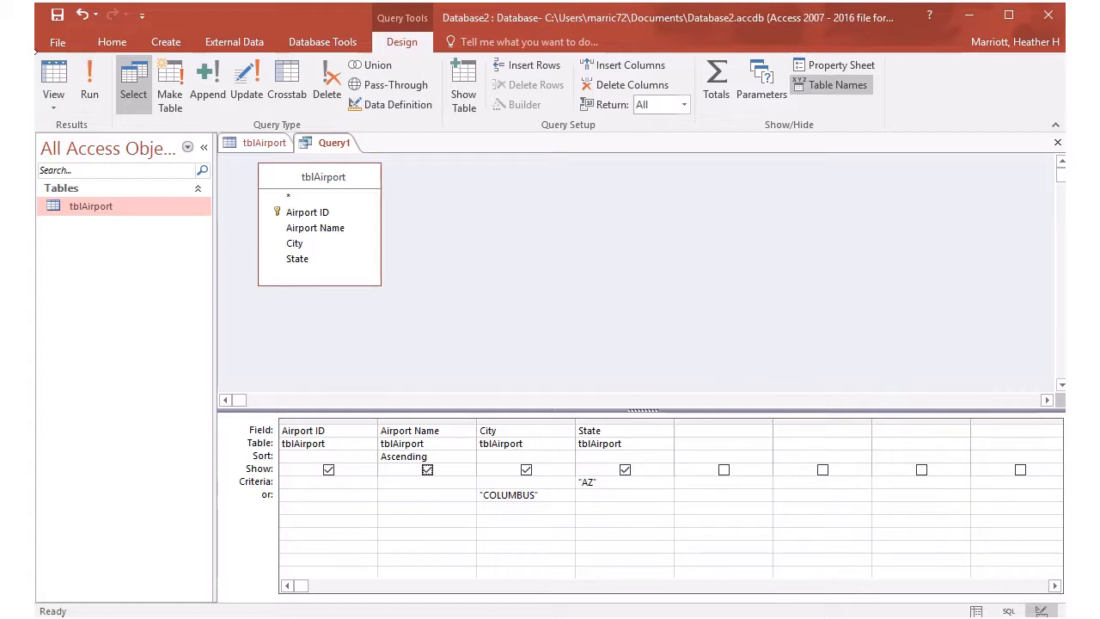
pyautogui.click(89, 82)
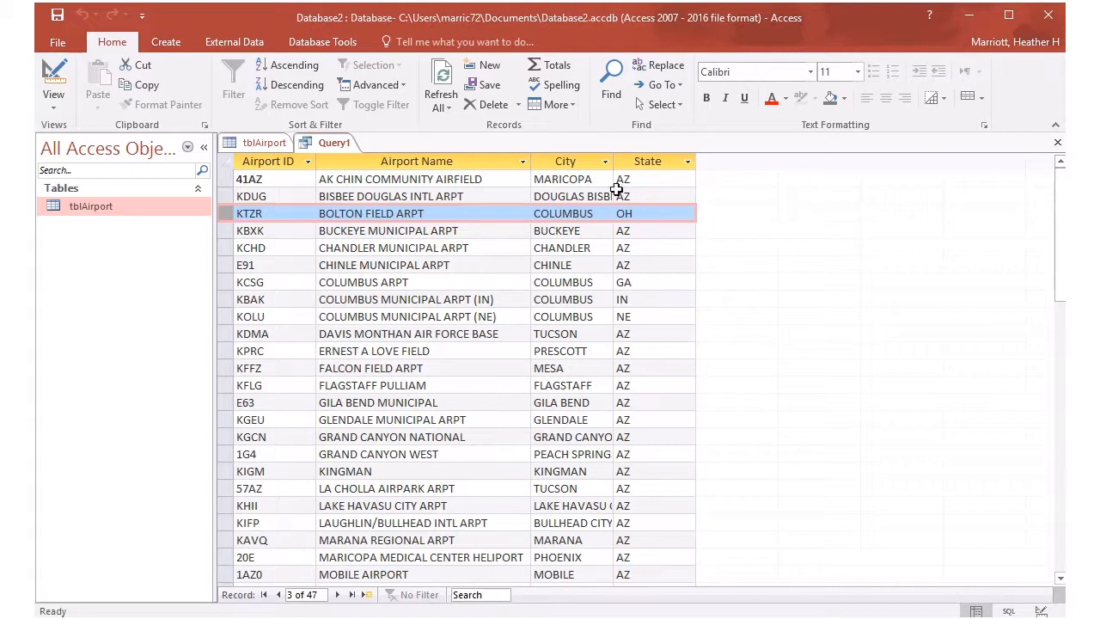
pyautogui.click(653, 196)
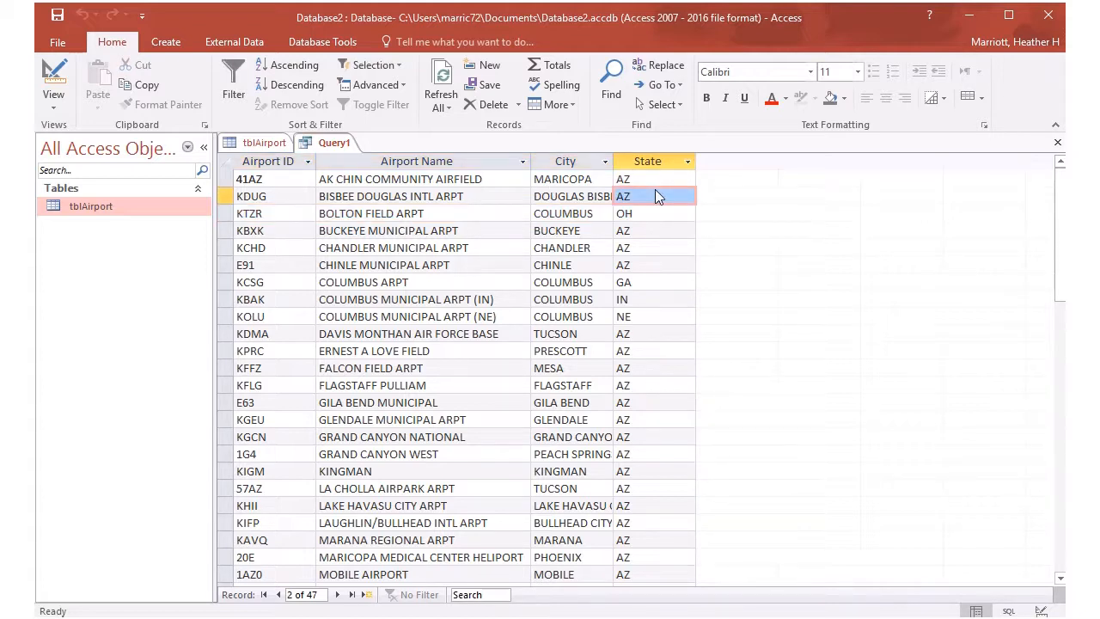
pyautogui.click(563, 282)
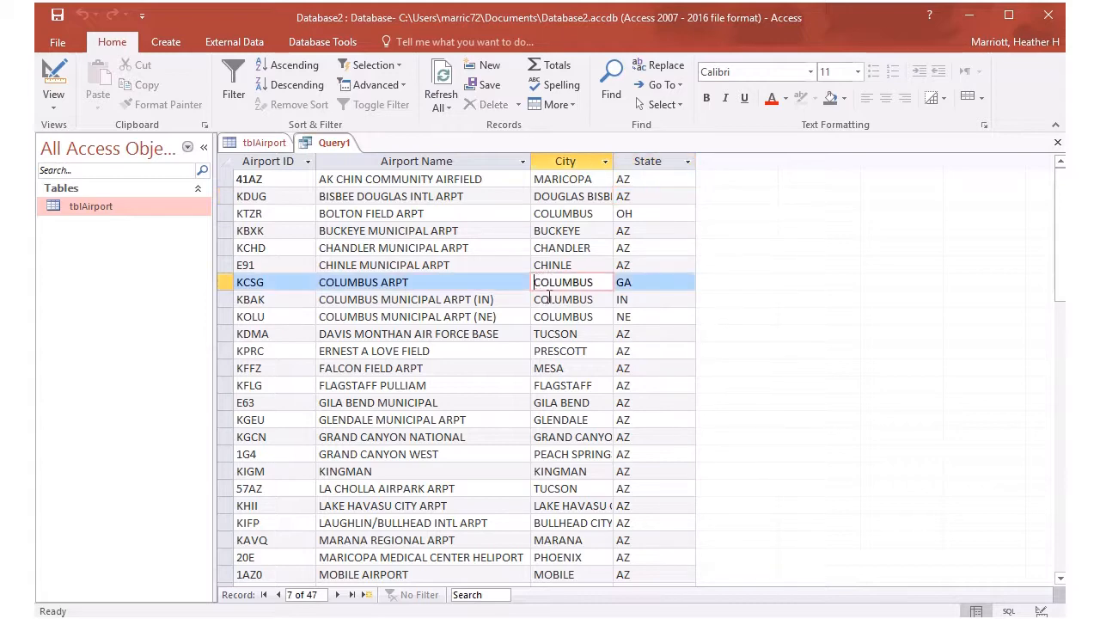